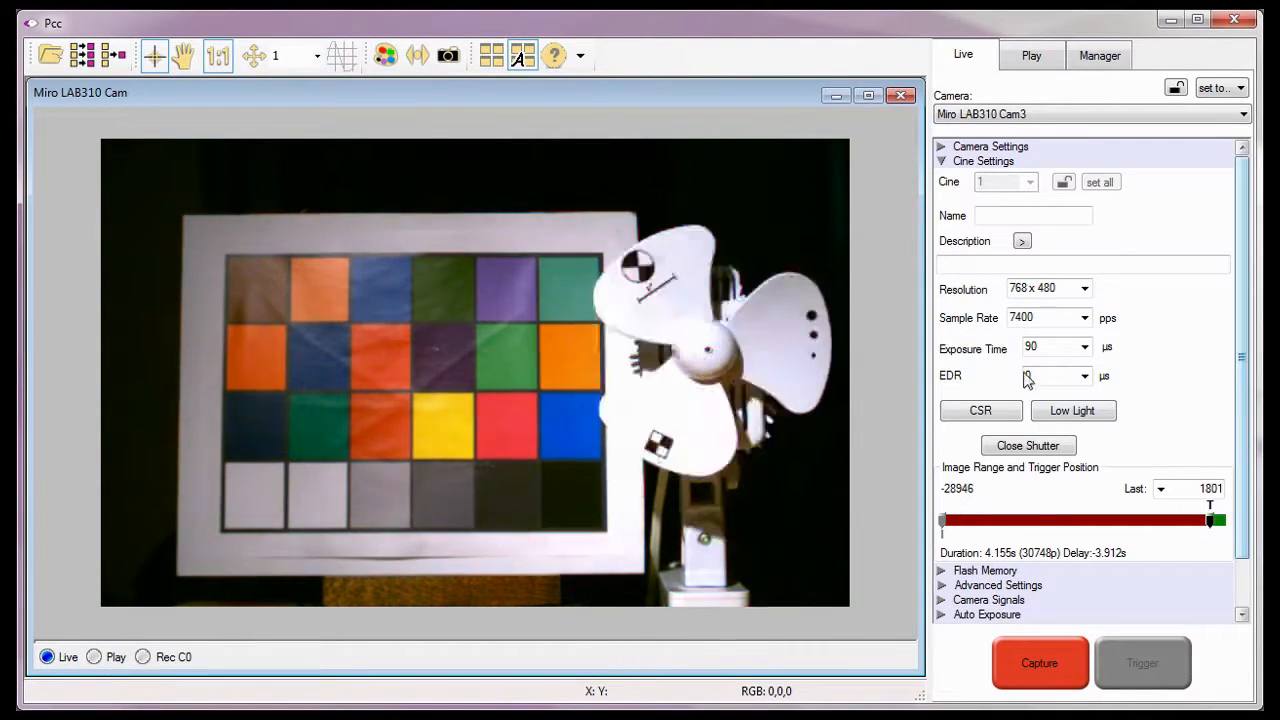
# - Centre the trigger marker on the Image Range bar and scroll down to Continuous Recording
pyautogui.click(1160, 489)
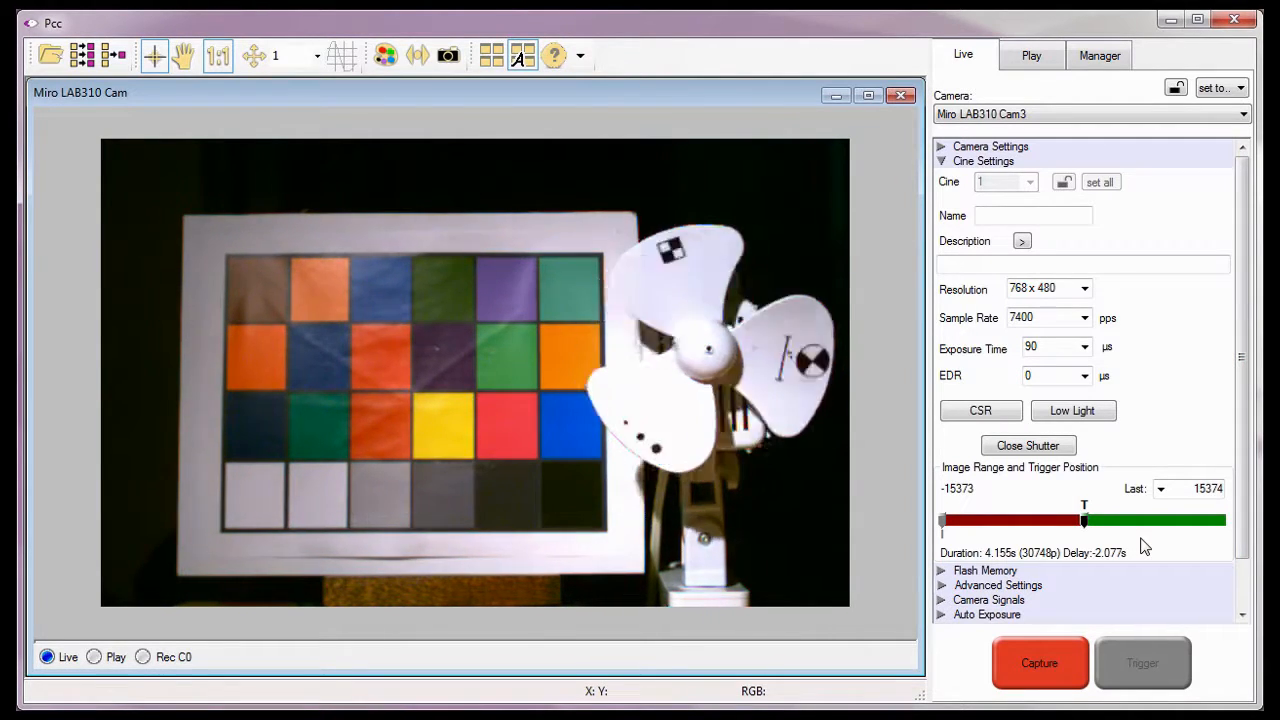
pyautogui.scroll(-3)
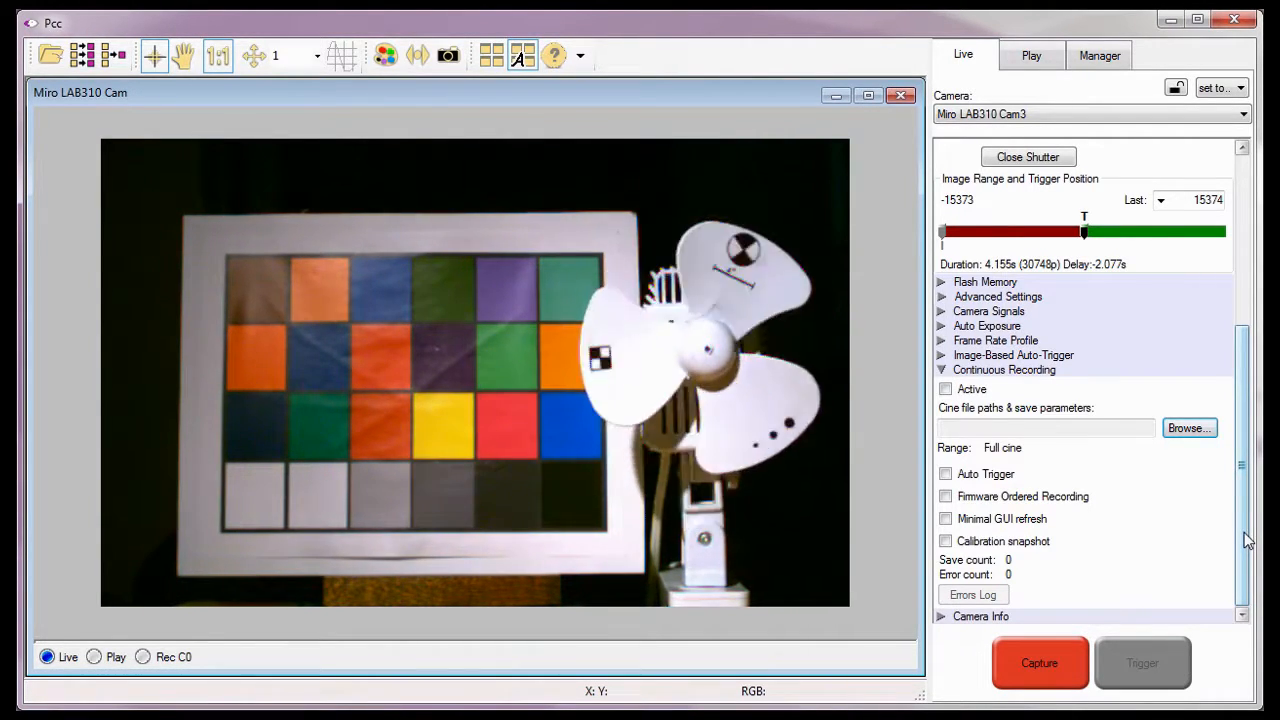
# - Browse for the continuous-recording save location and open C:\Cines\Tutorial Cines
pyautogui.click(1189, 428)
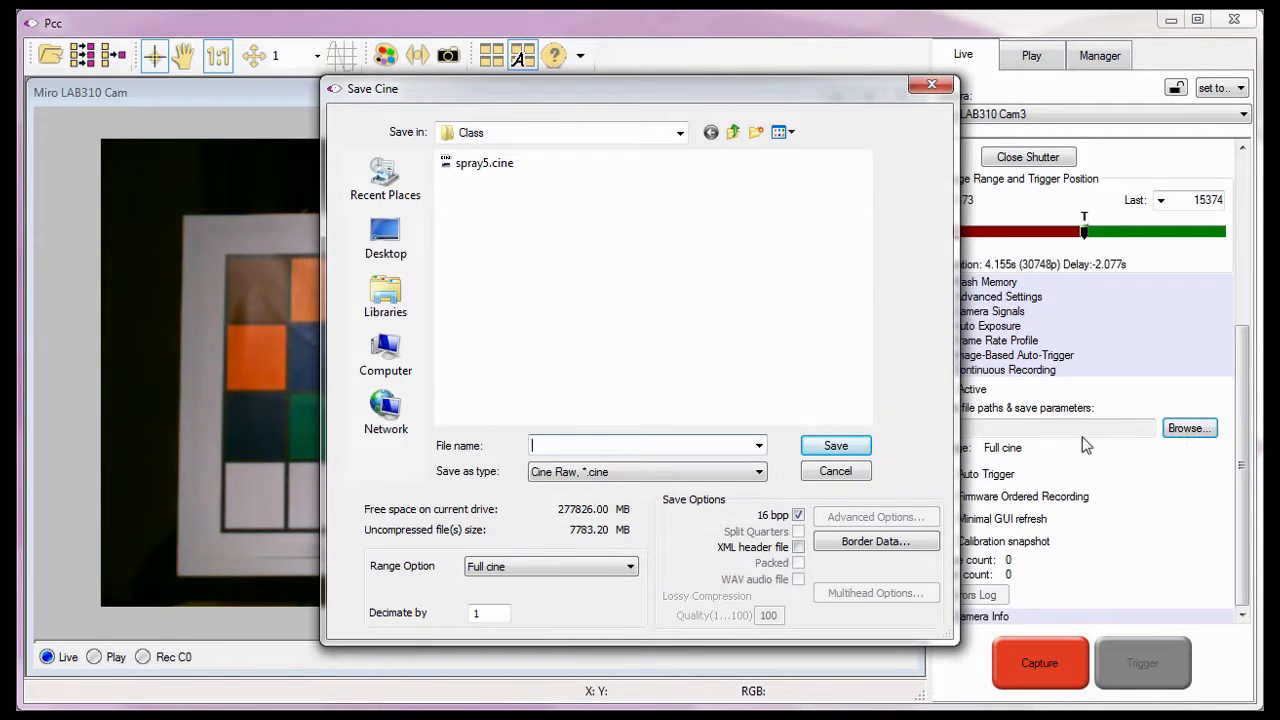
pyautogui.click(385, 355)
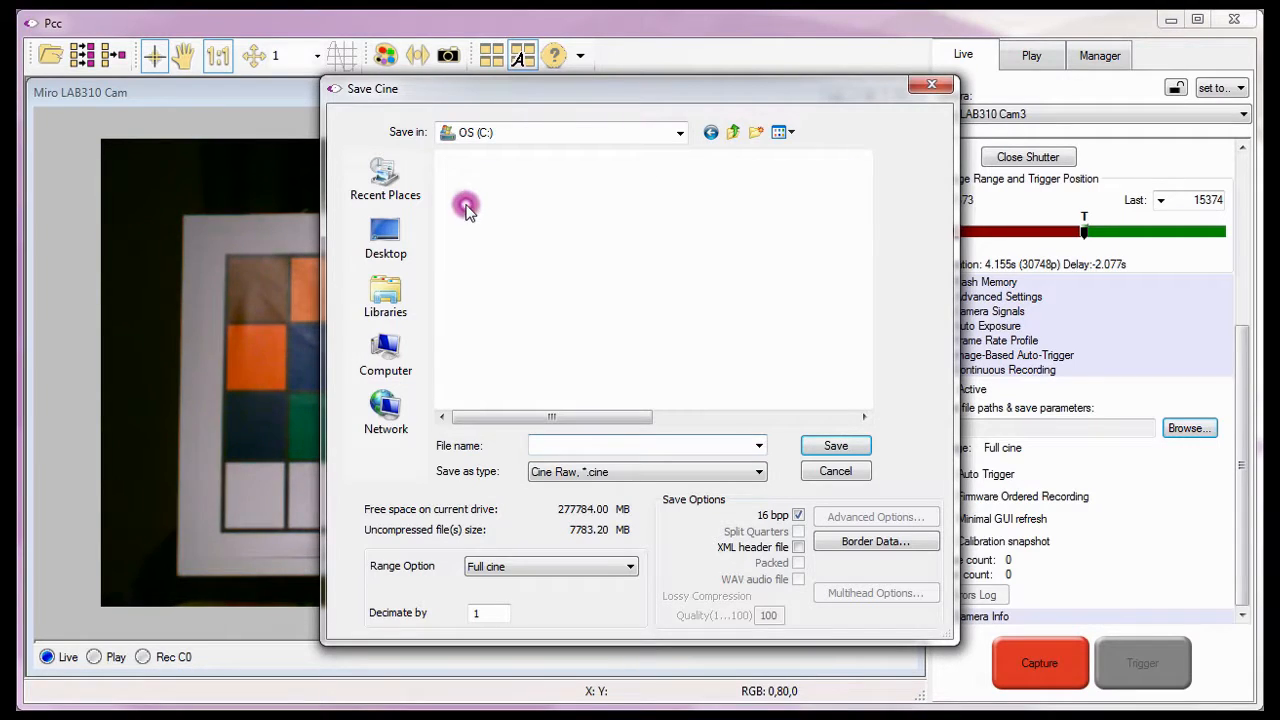
pyautogui.click(490, 378)
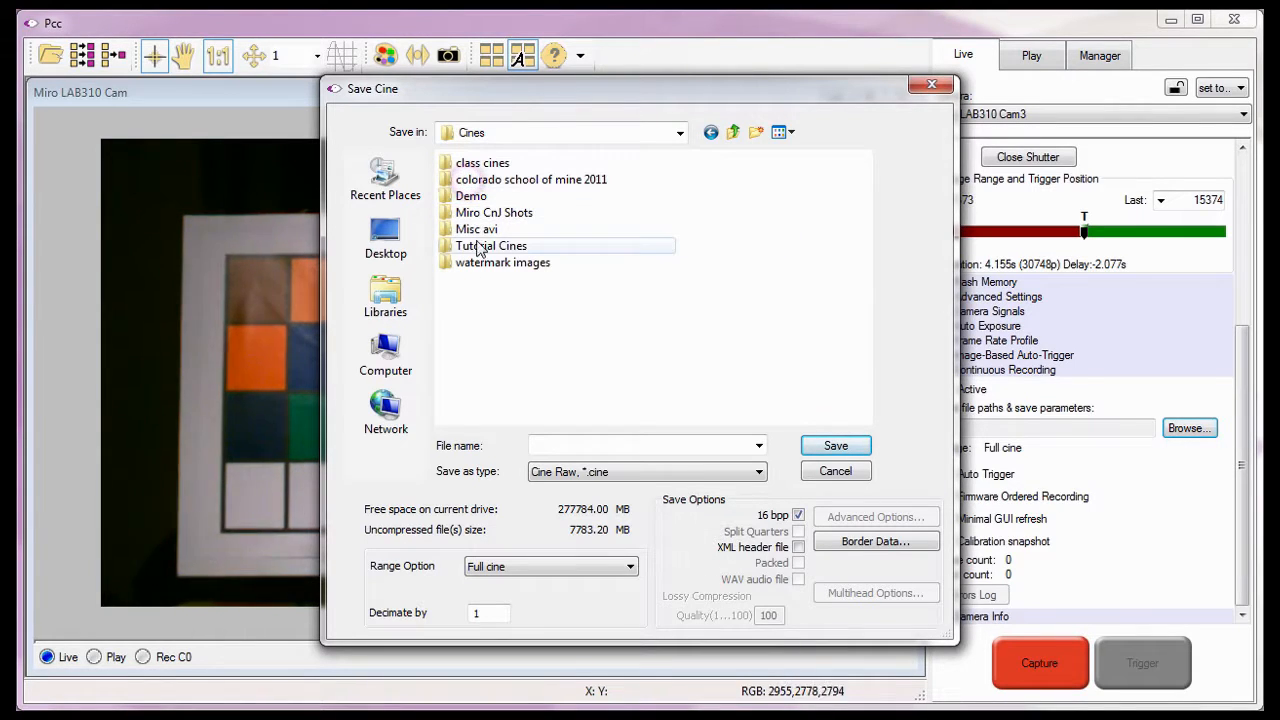
pyautogui.doubleClick(491, 245)
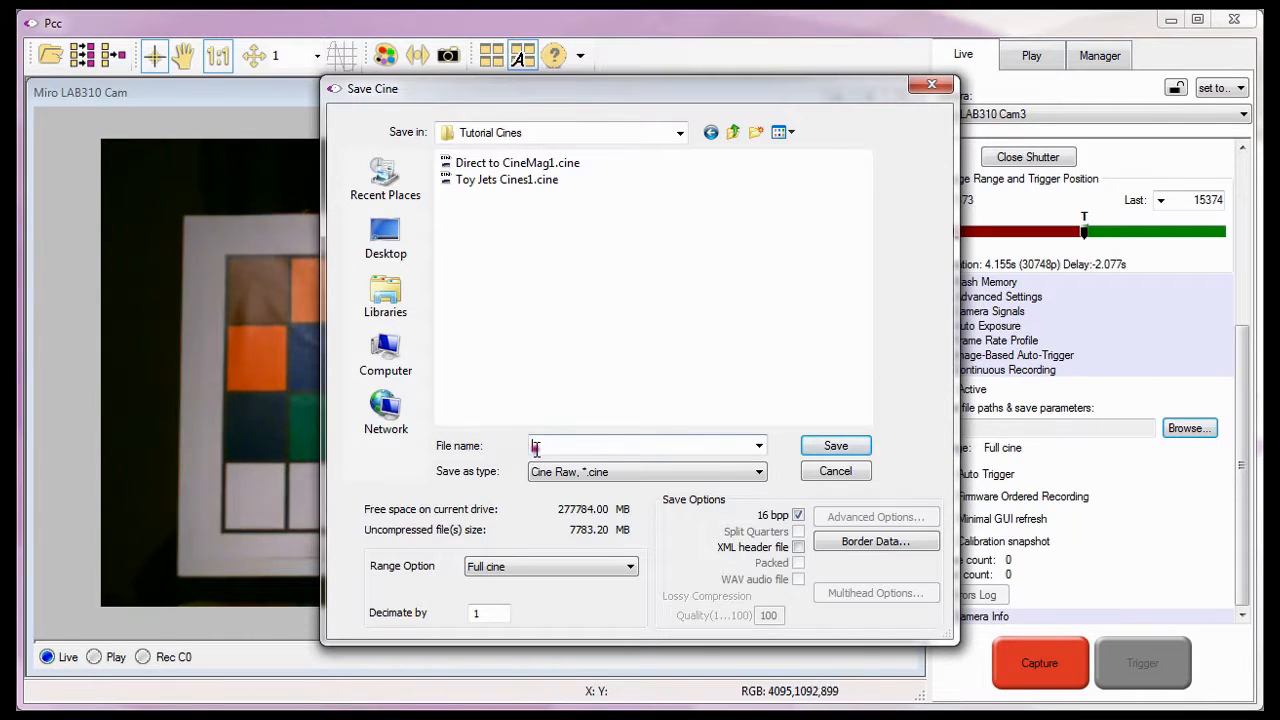
# - Name the recording file CRNATIVE@4 and keep the Cine Raw (*.cine) file type
pyautogui.write('CR')
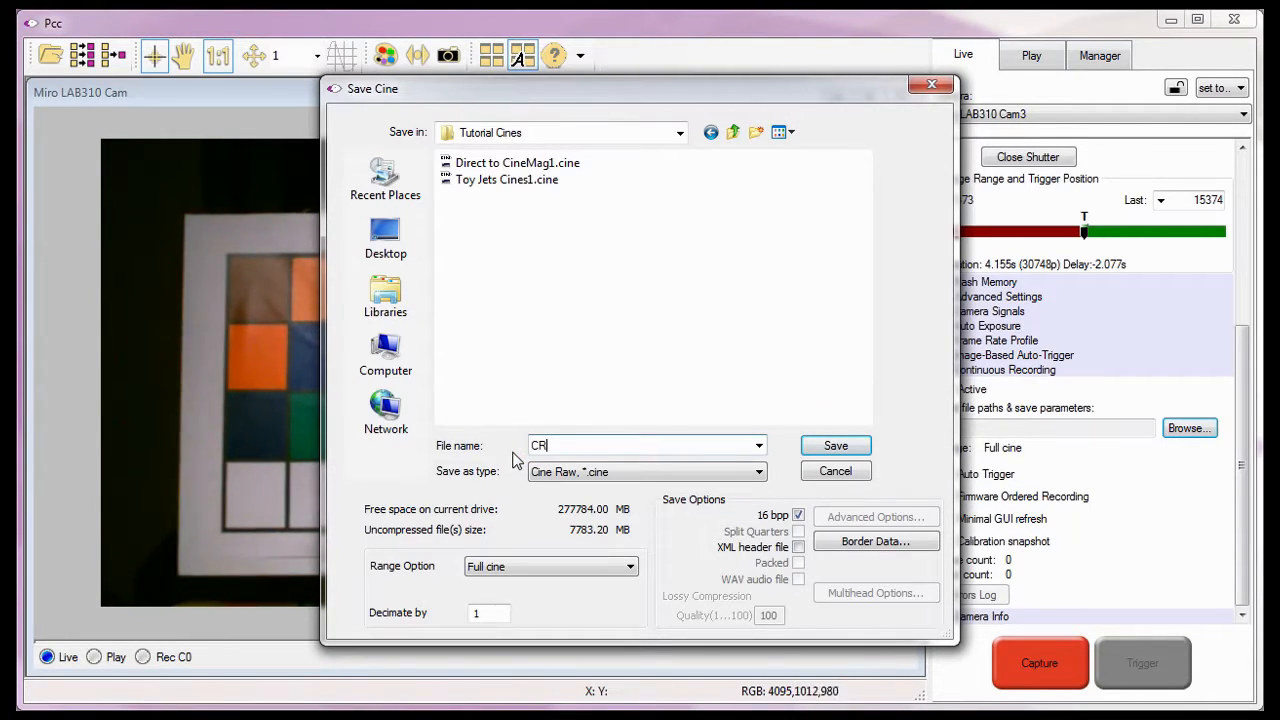
pyautogui.write('NATIVE')
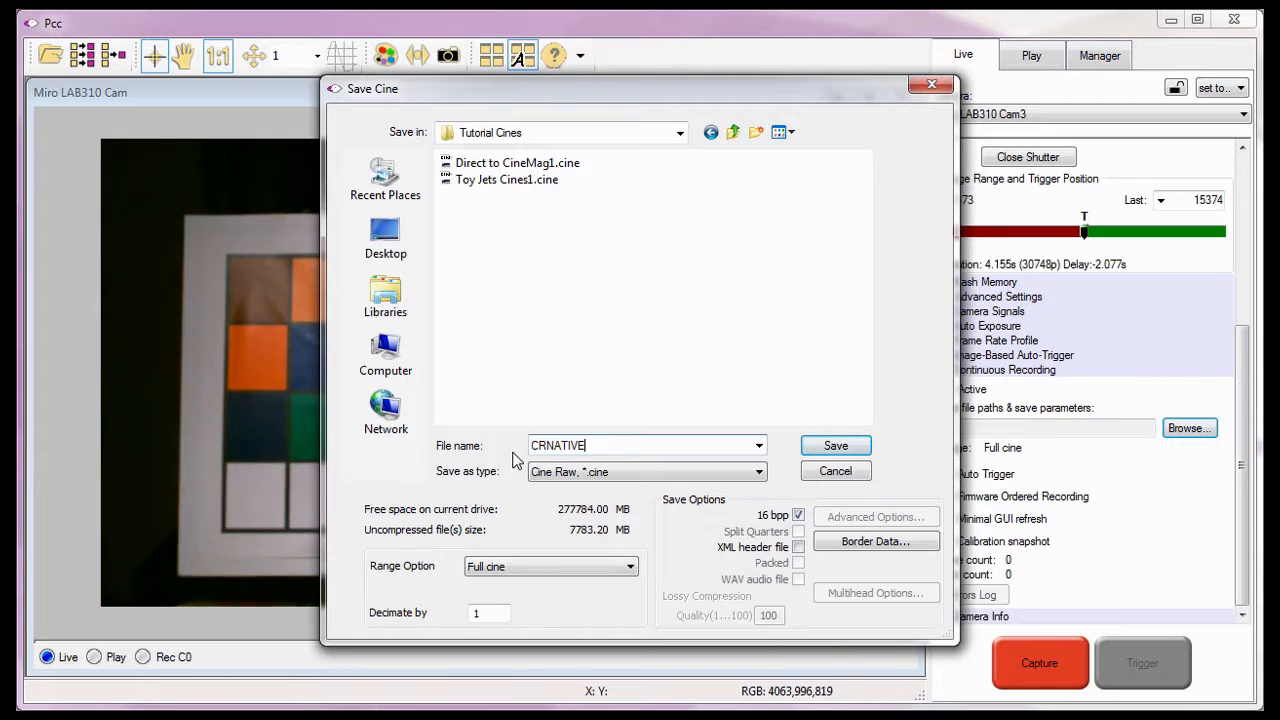
pyautogui.write('@')
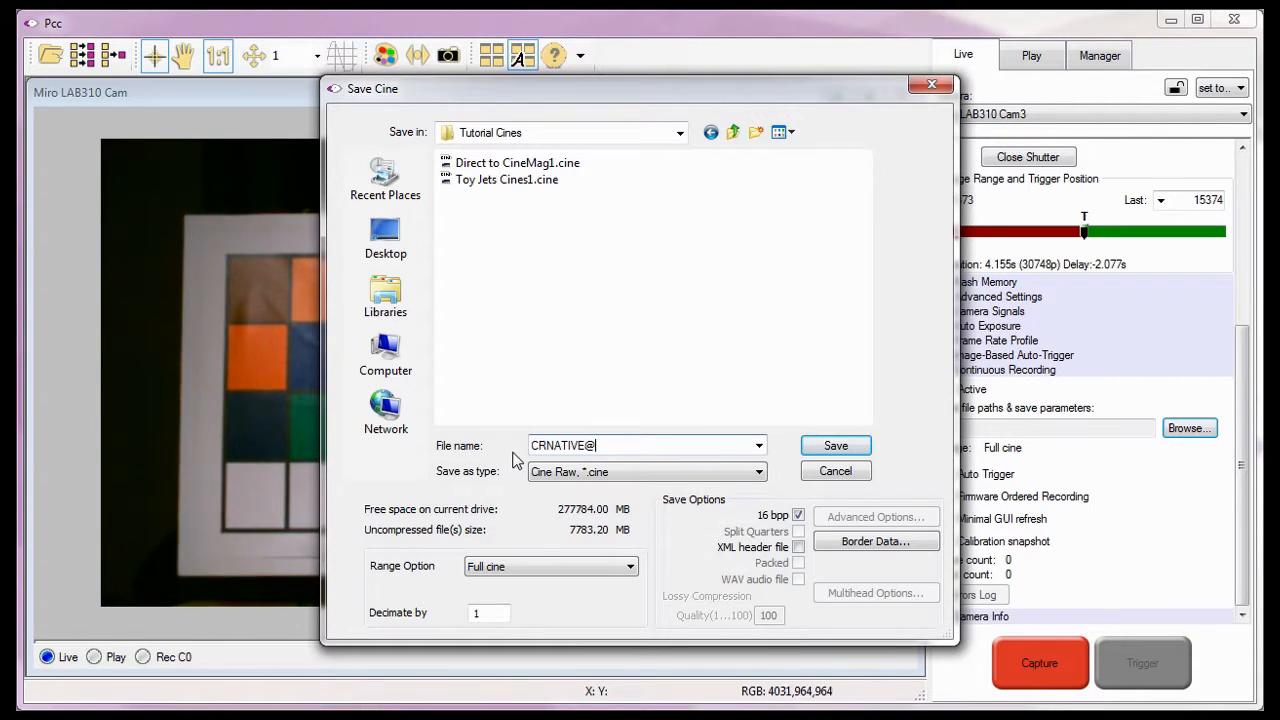
pyautogui.write('4')
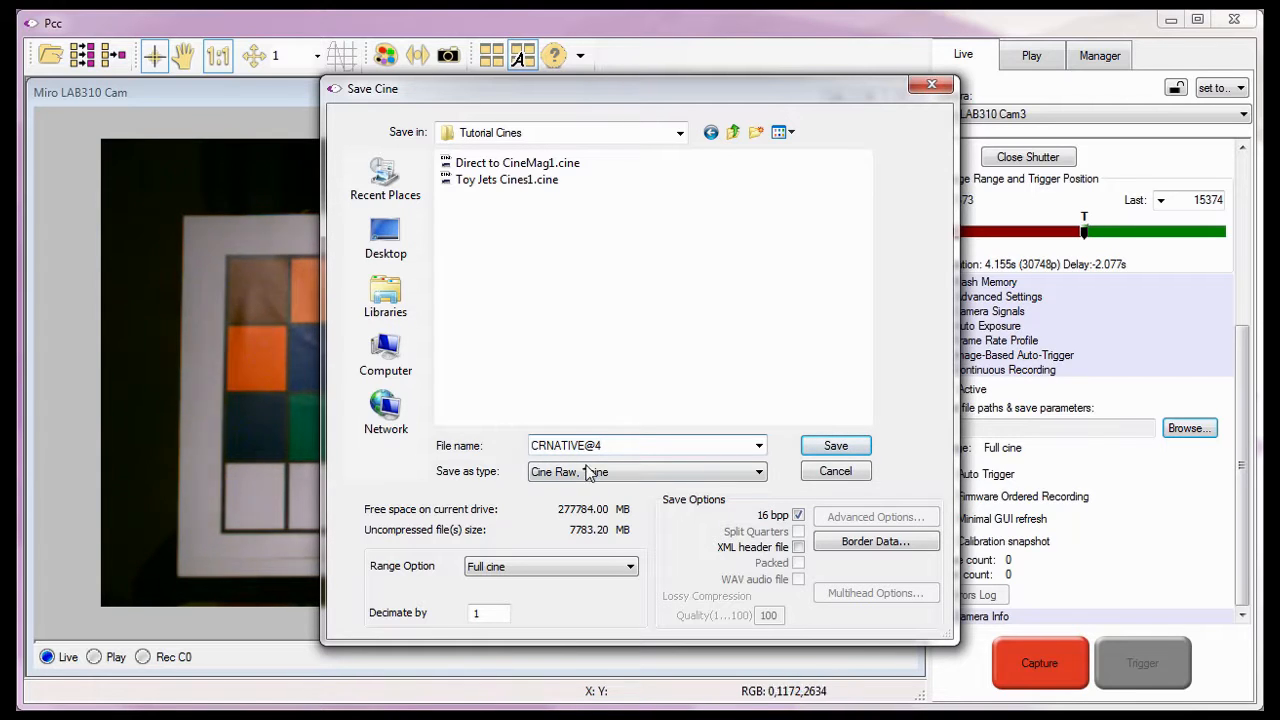
pyautogui.click(758, 471)
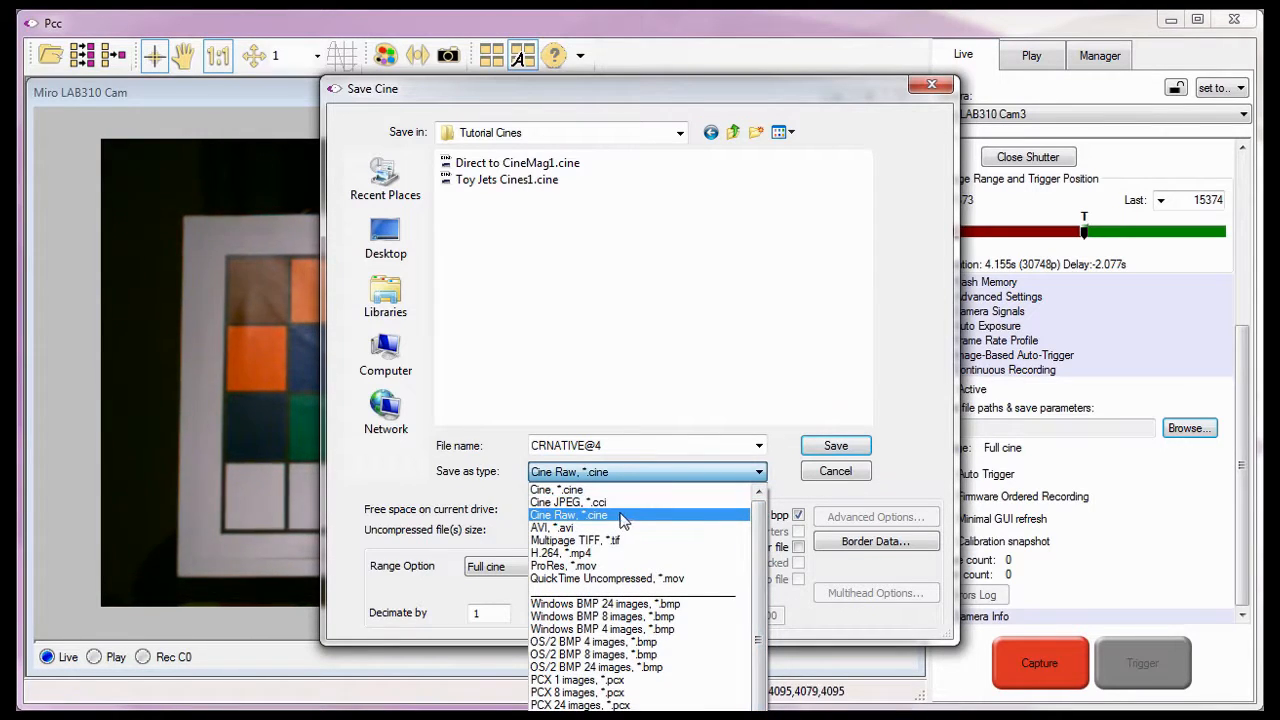
pyautogui.click(568, 514)
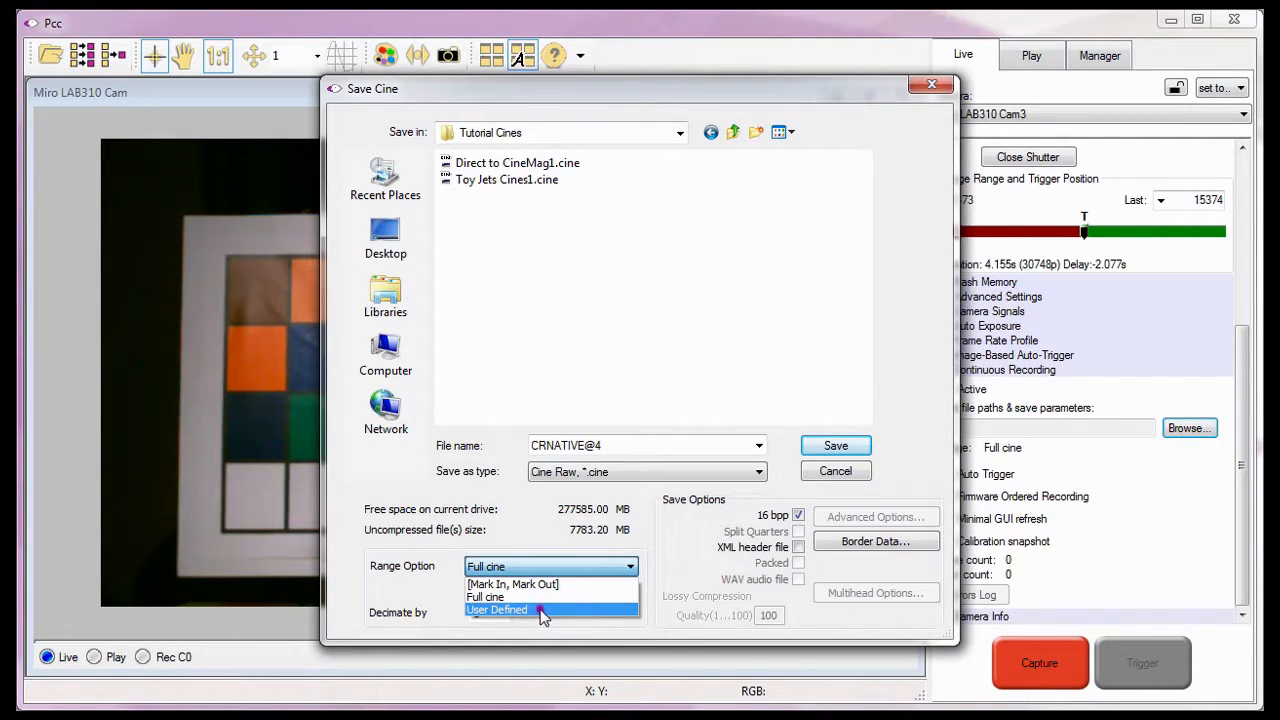
# - Choose a User Defined range with first frame -200 and last frame 200
pyautogui.click(496, 609)
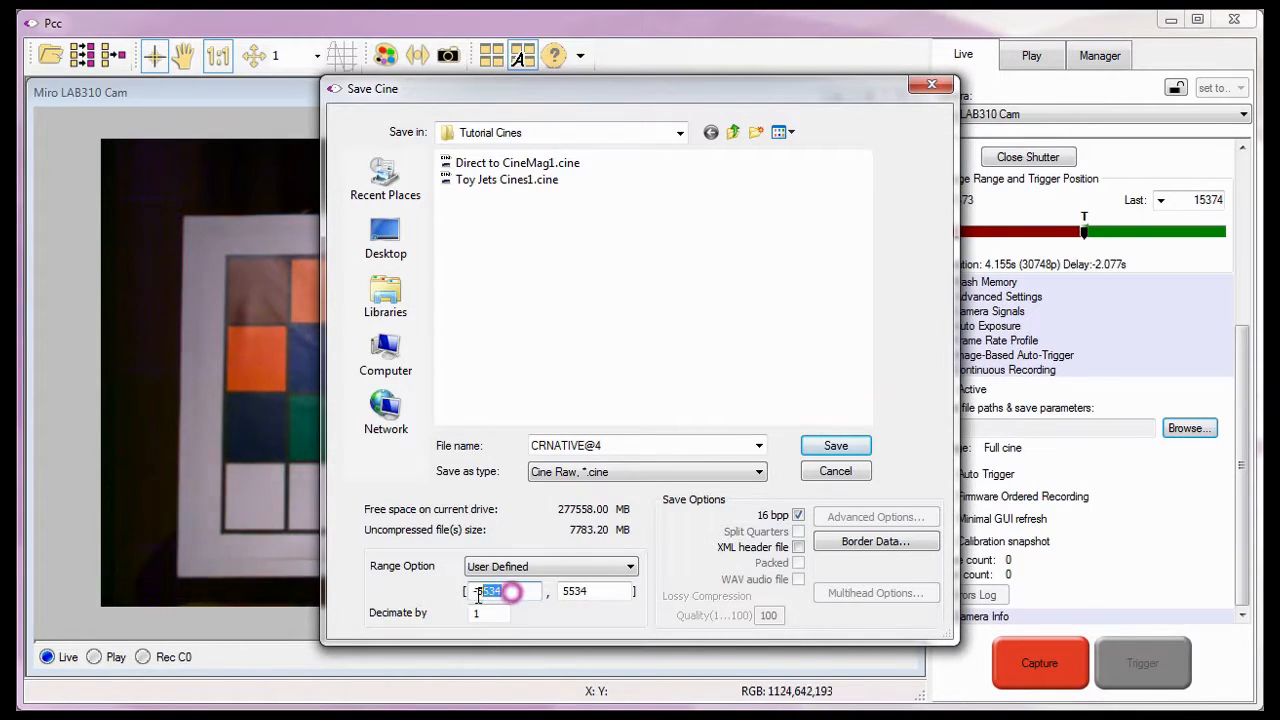
pyautogui.write('-200')
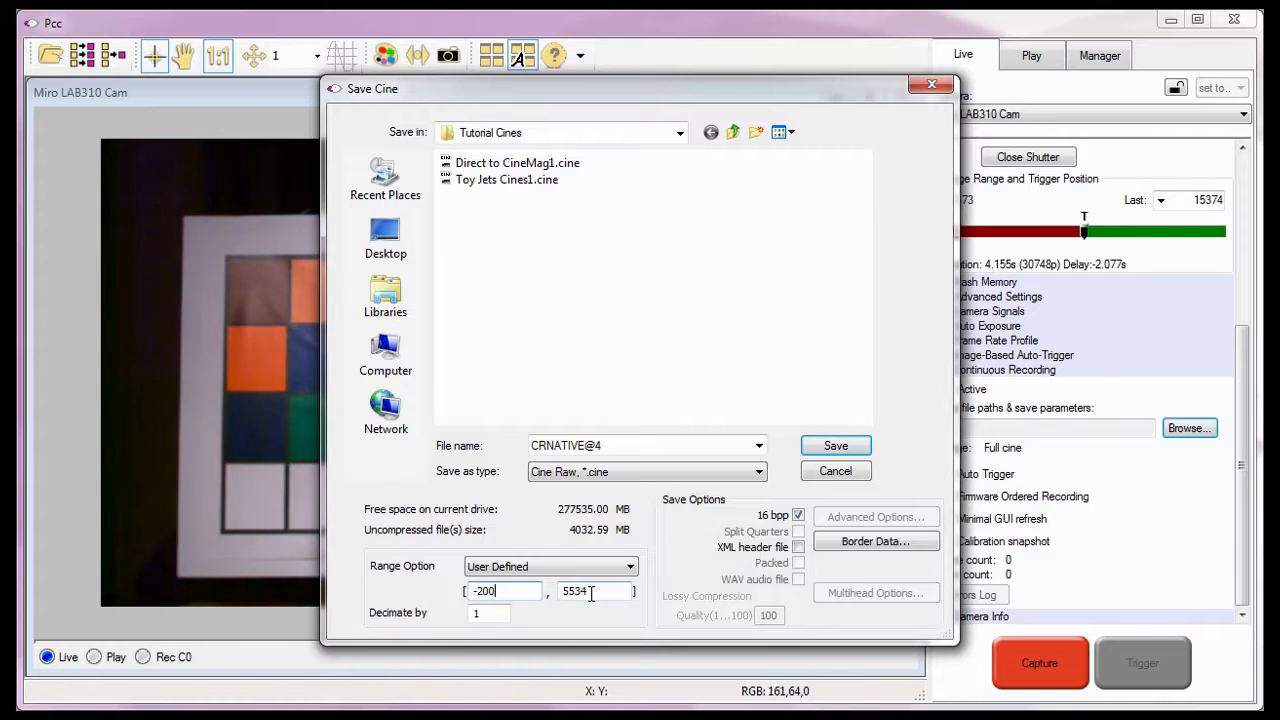
pyautogui.tripleClick(595, 591)
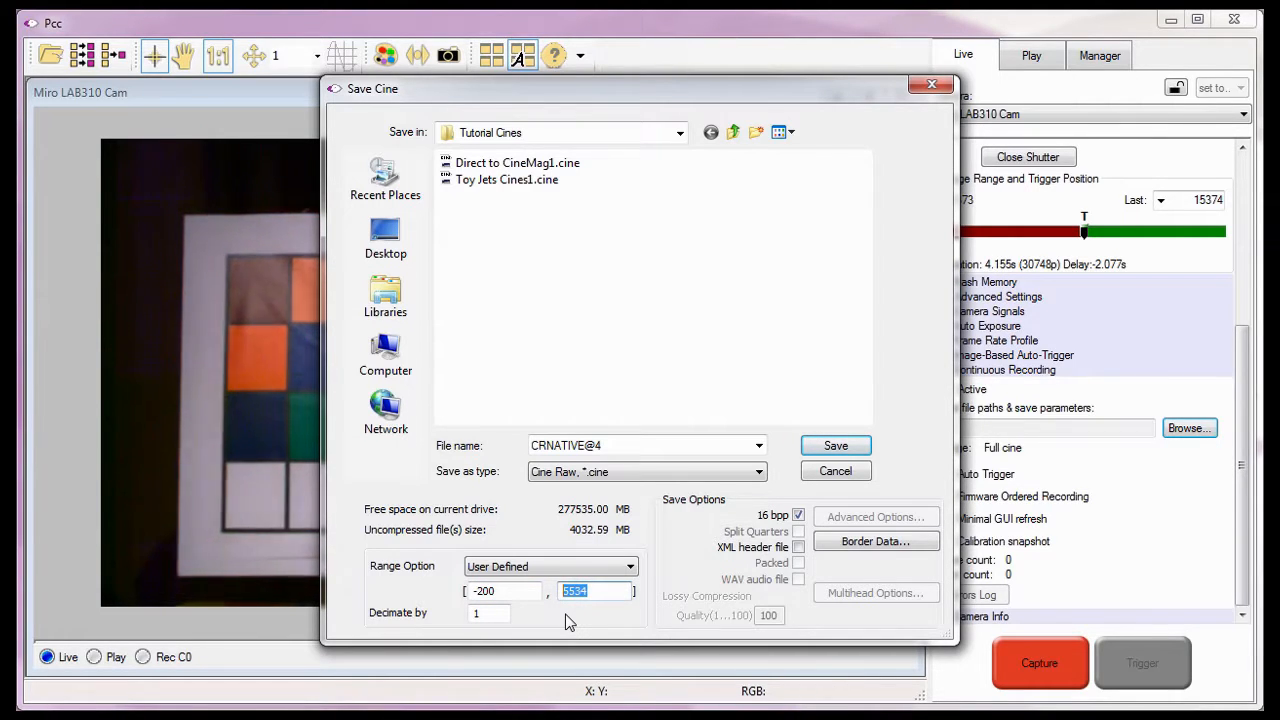
pyautogui.write('200')
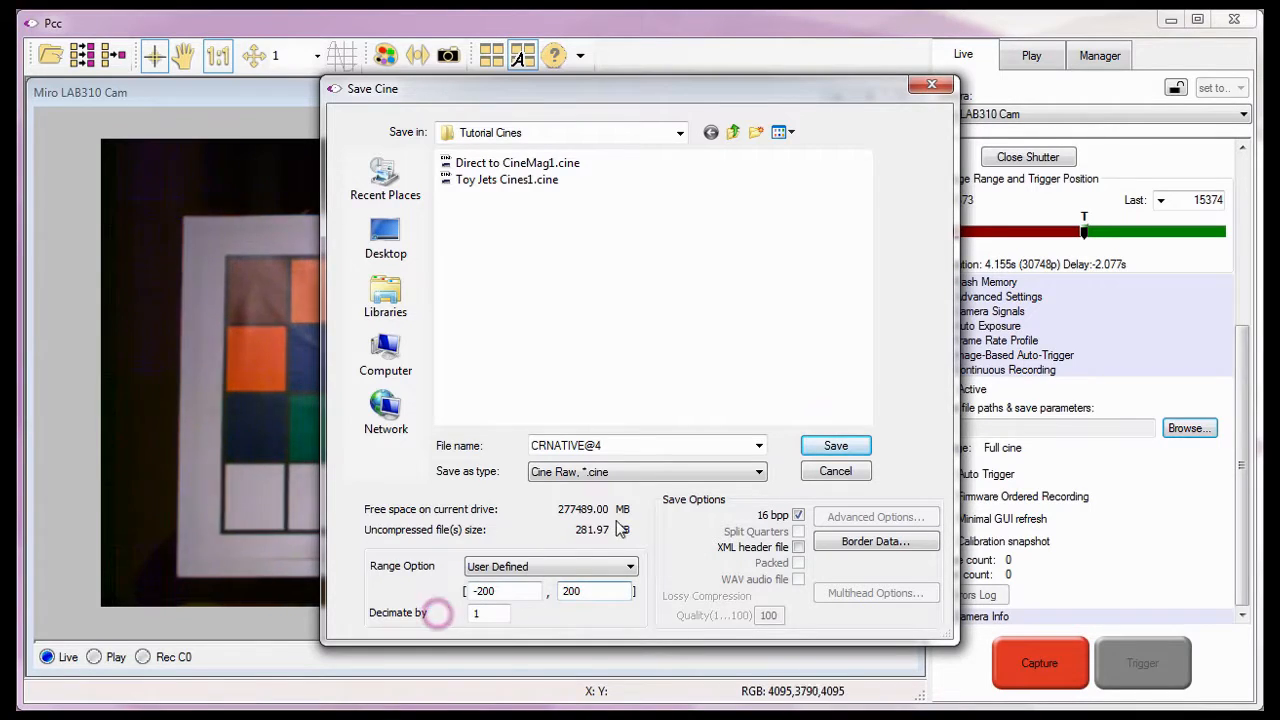
# - Turn off 16 bpp, save the settings, and activate continuous recording
pyautogui.click(798, 514)
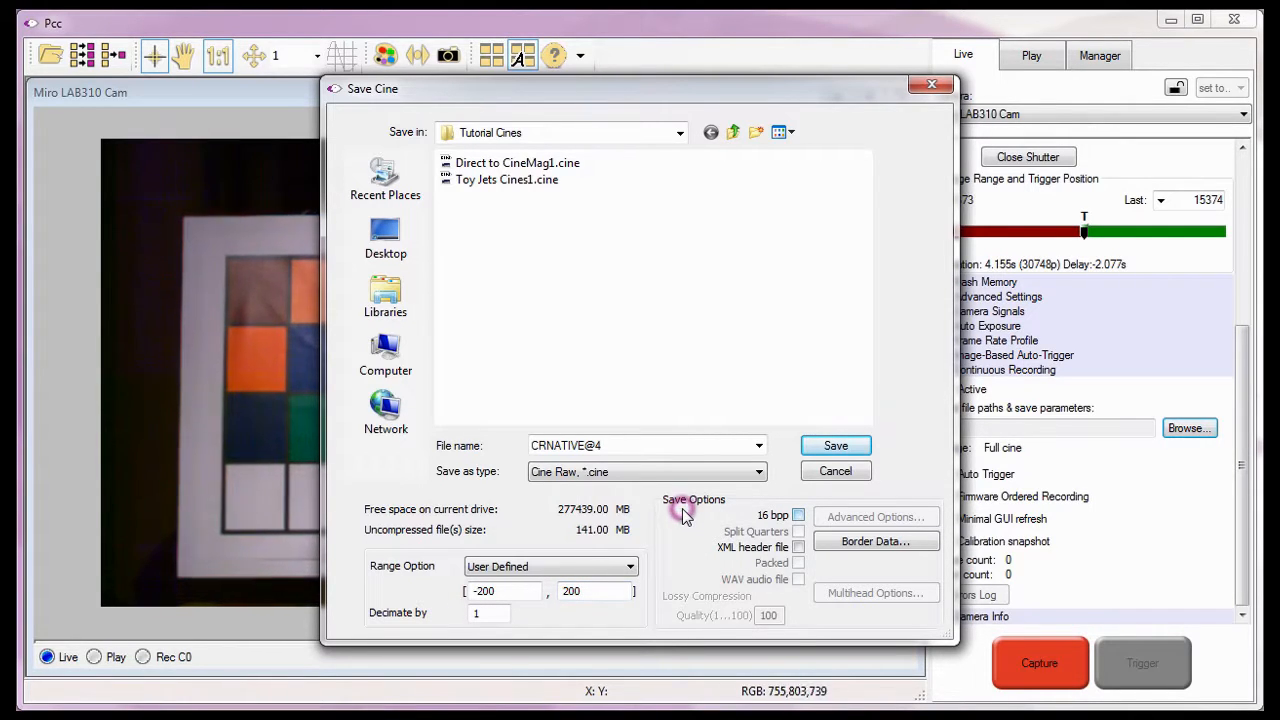
pyautogui.moveTo(818, 565)
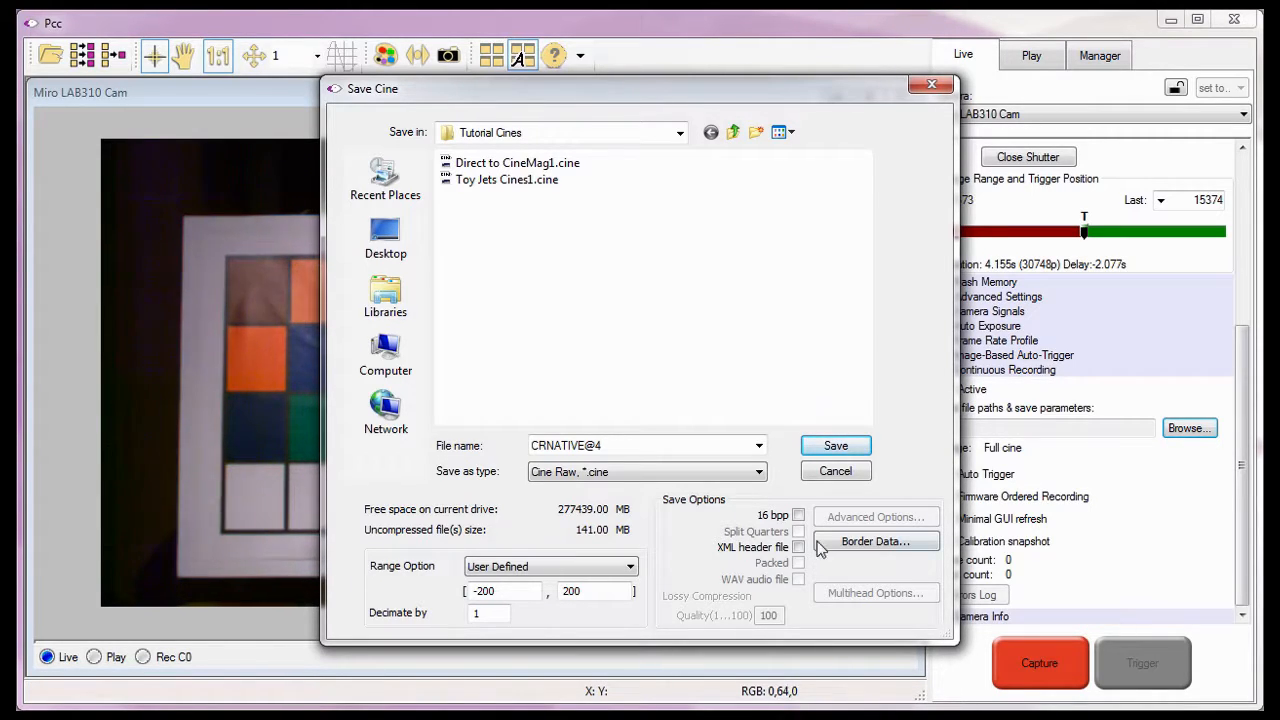
pyautogui.click(834, 445)
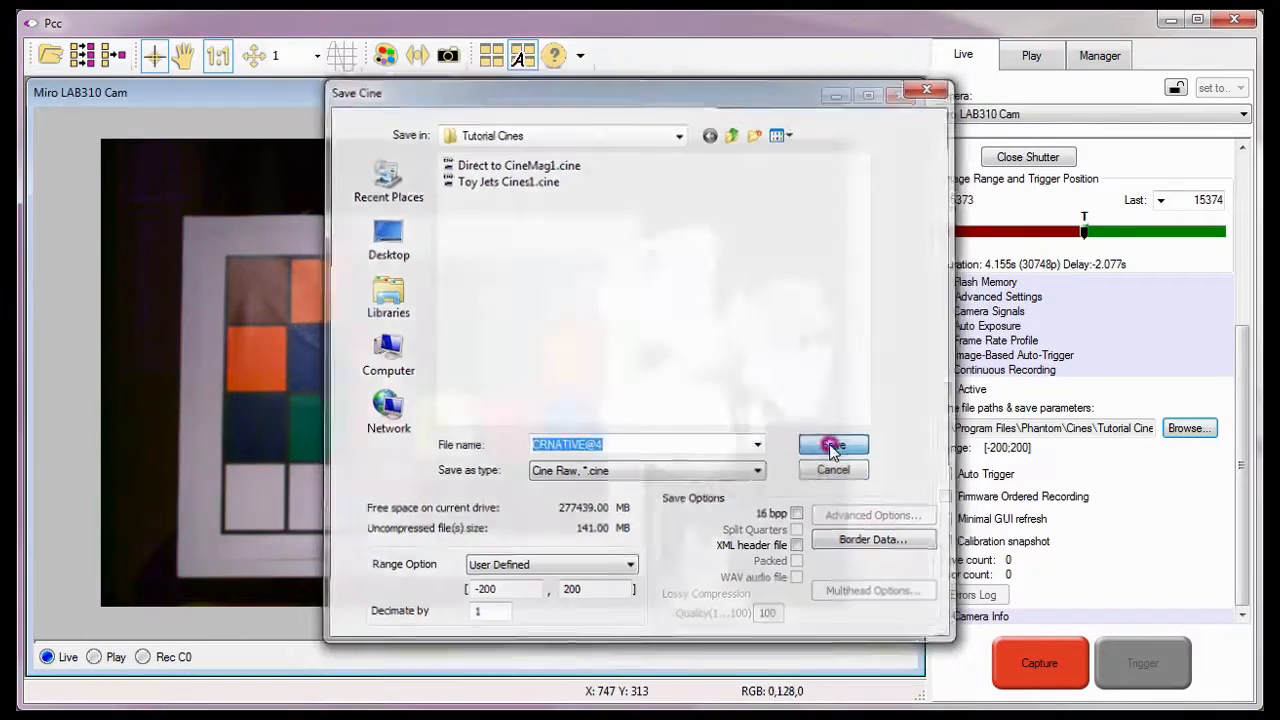
pyautogui.click(831, 445)
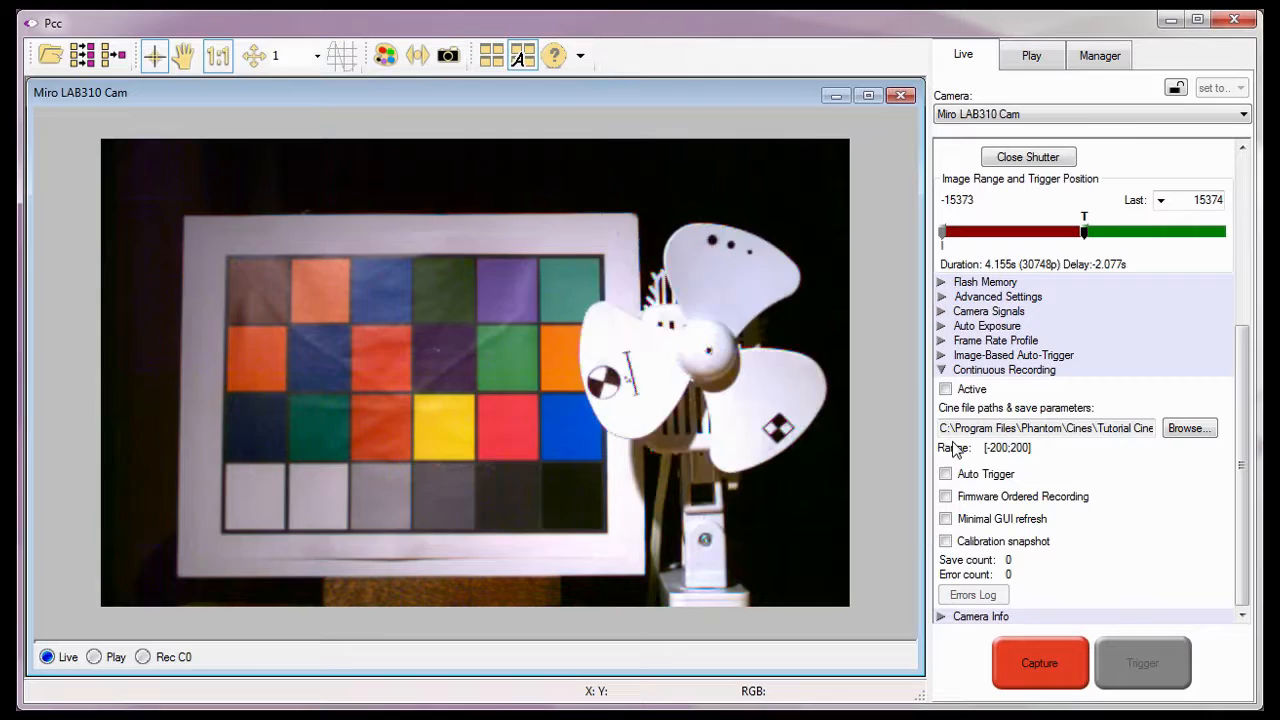
pyautogui.click(945, 388)
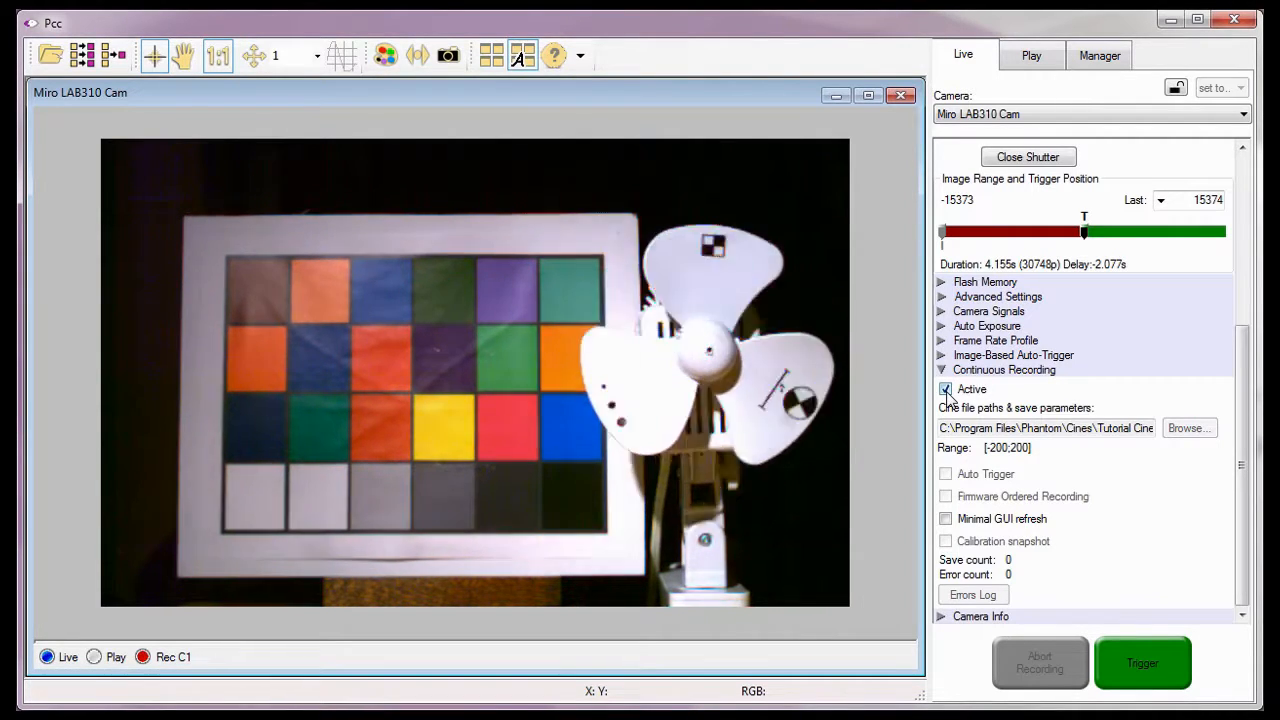
pyautogui.moveTo(985, 248)
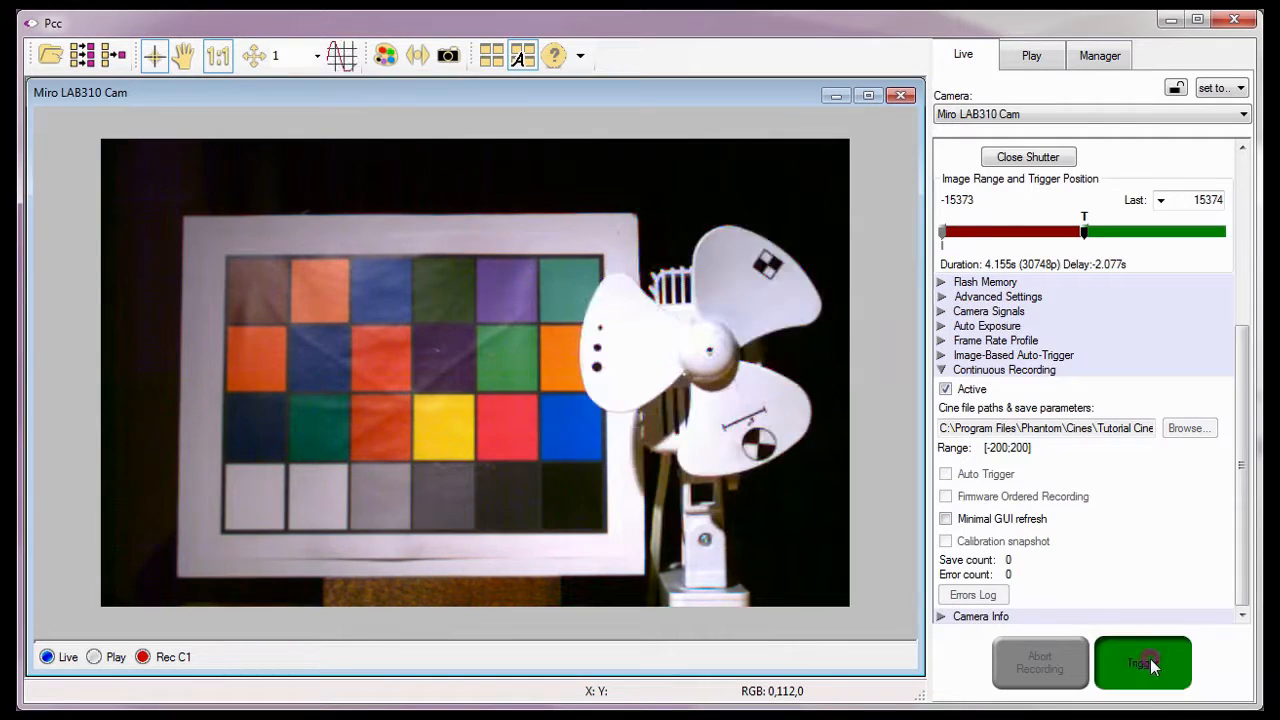
# - Fire the Trigger button repeatedly until a second cine begins saving
pyautogui.click(1142, 662)
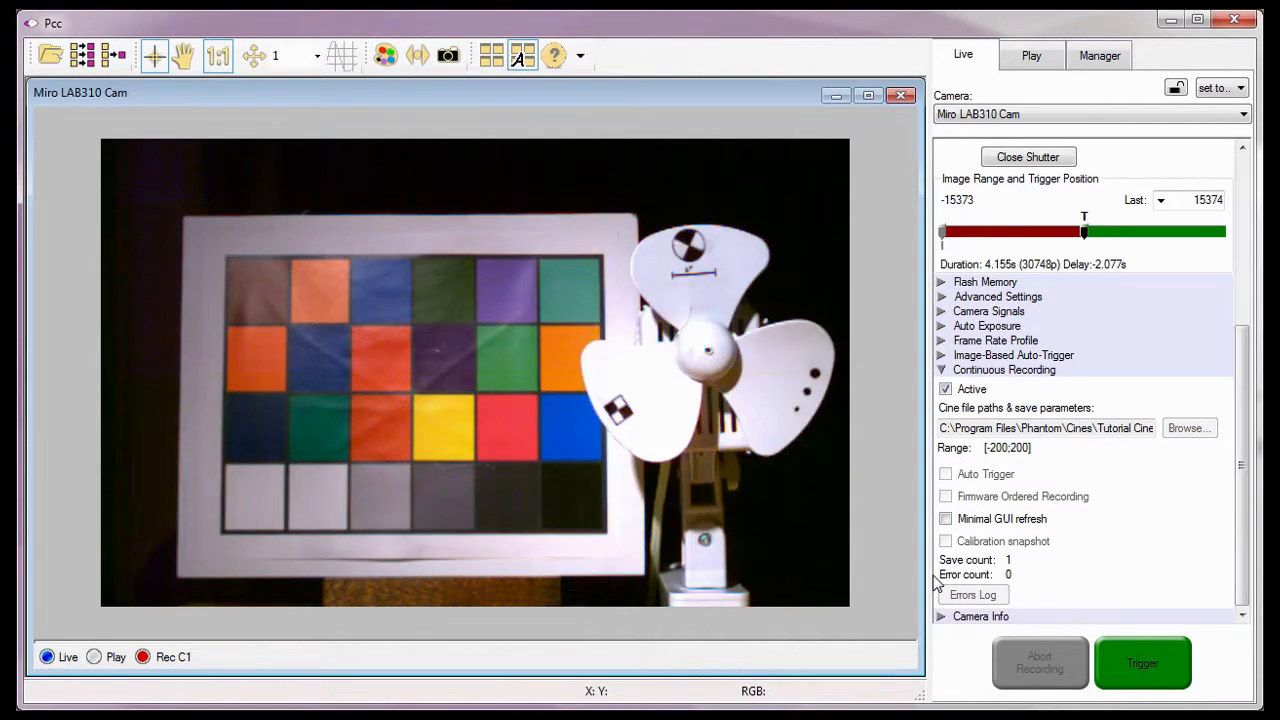
pyautogui.click(1142, 662)
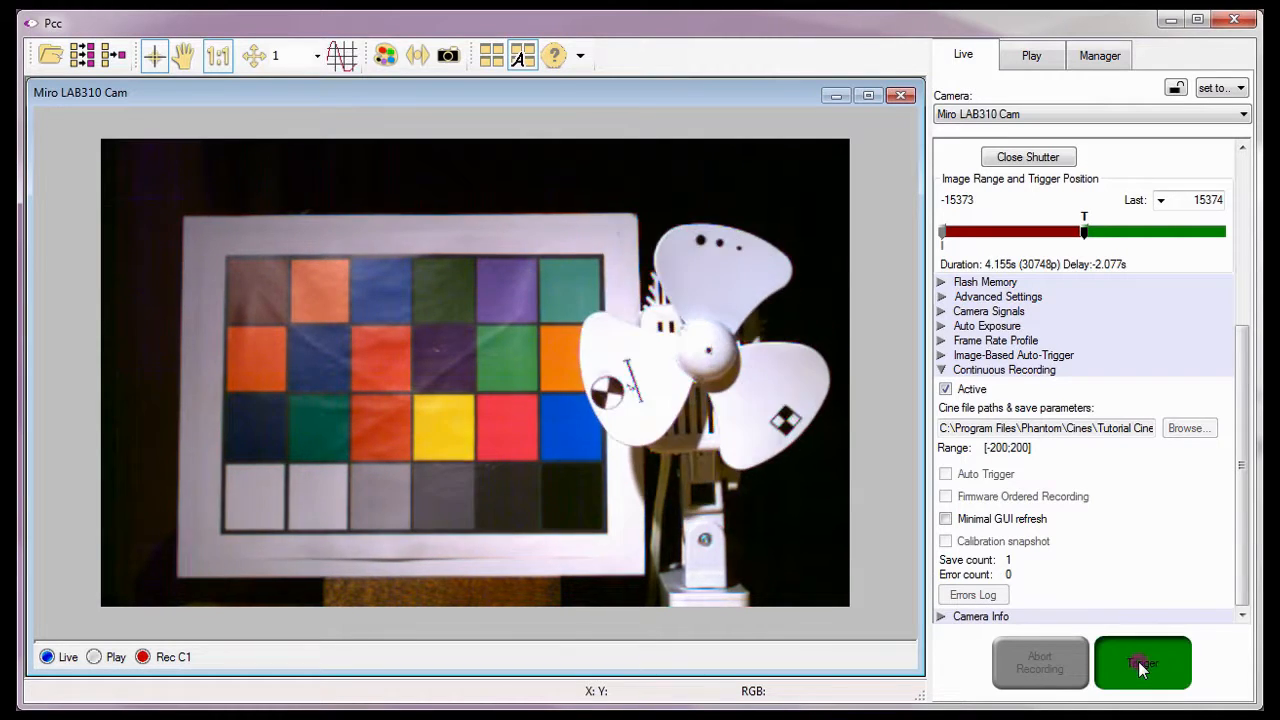
pyautogui.click(1142, 662)
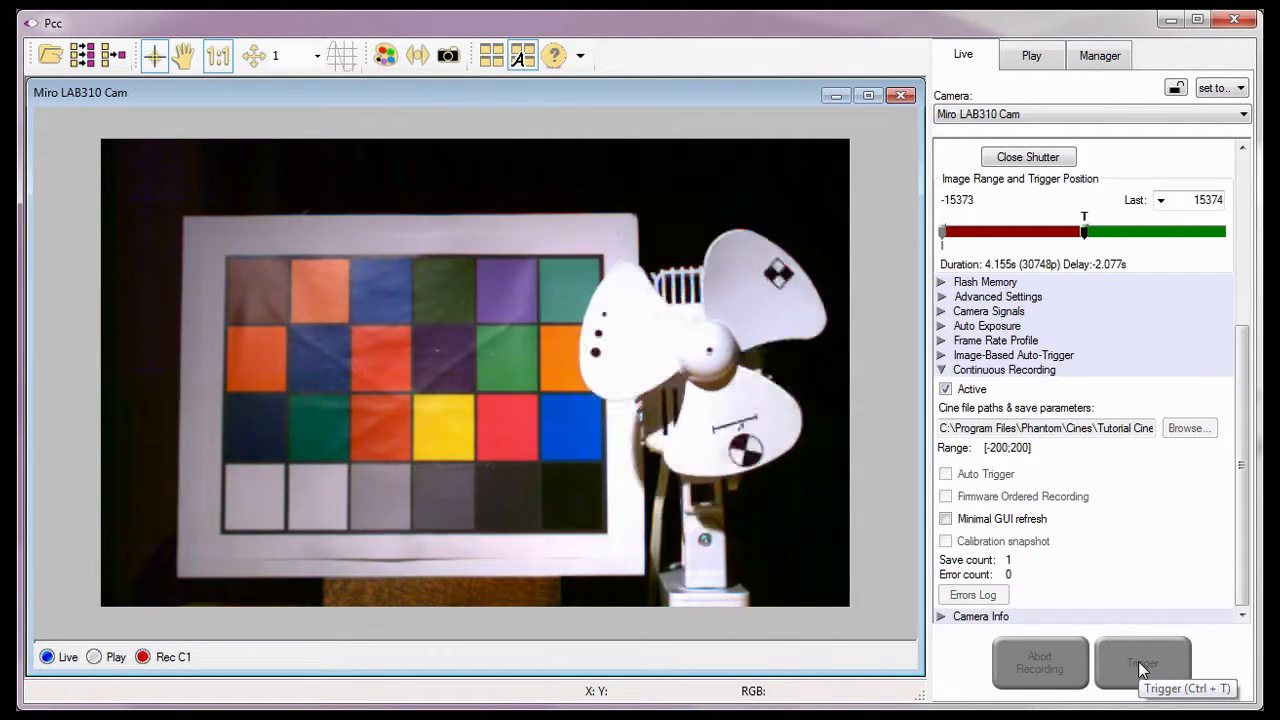
pyautogui.click(1143, 662)
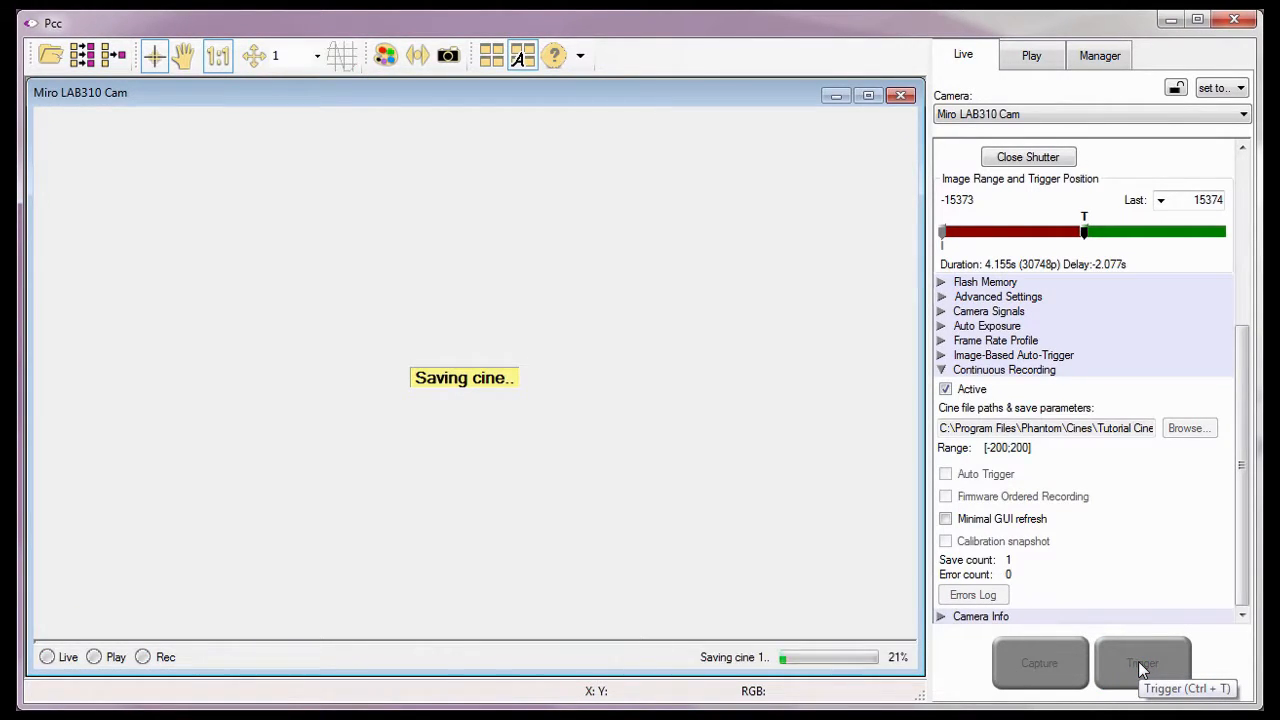
pyautogui.moveTo(1208, 668)
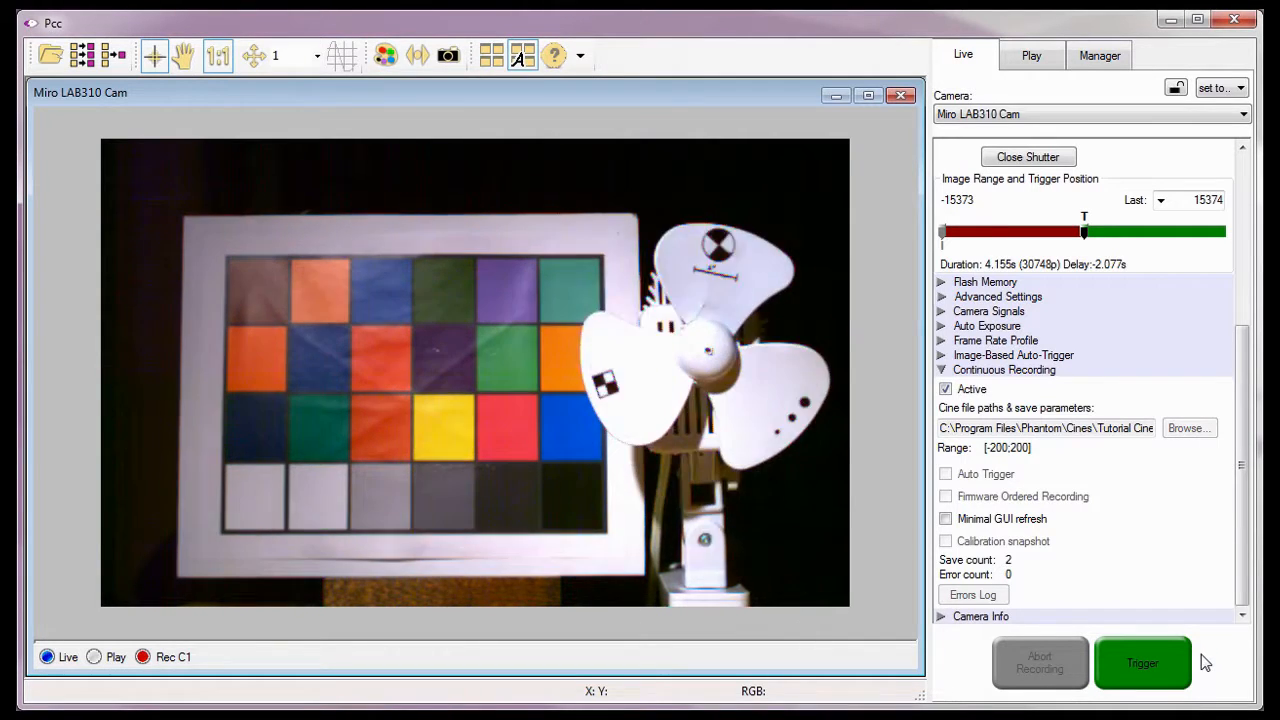
pyautogui.moveTo(1108, 563)
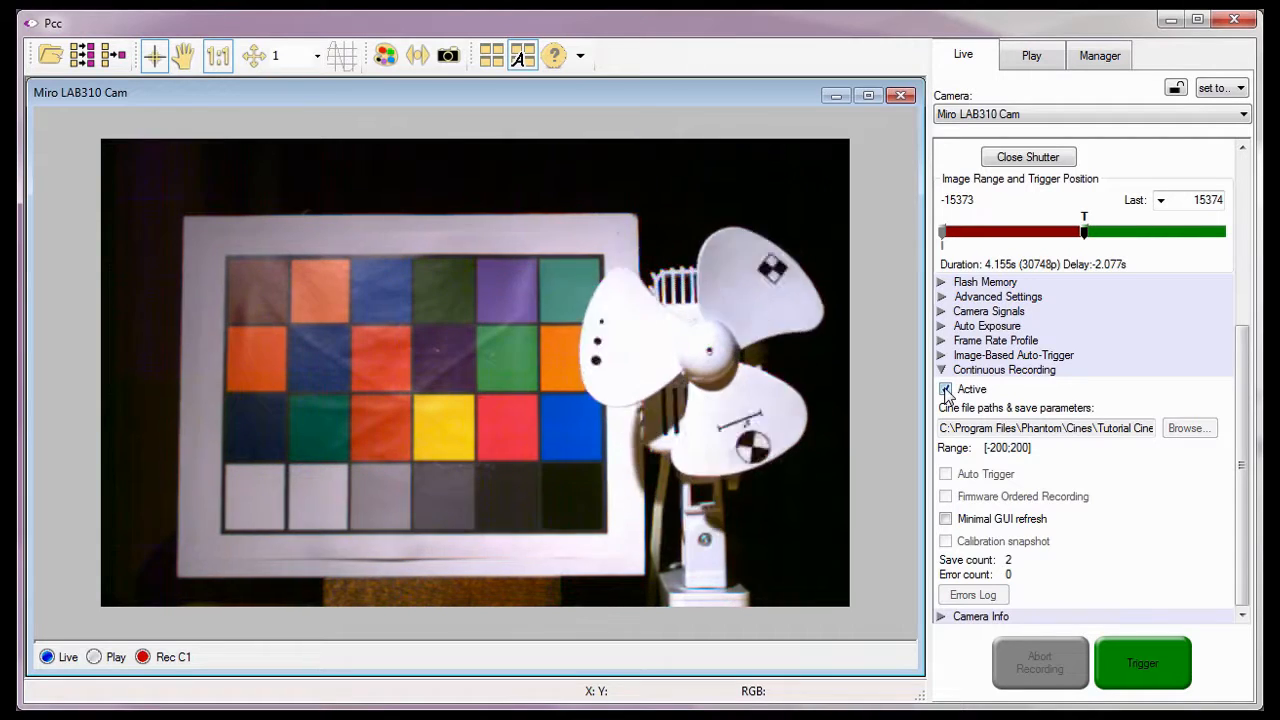
# - Uncheck Active under Continuous Recording and confirm with Yes
pyautogui.click(945, 389)
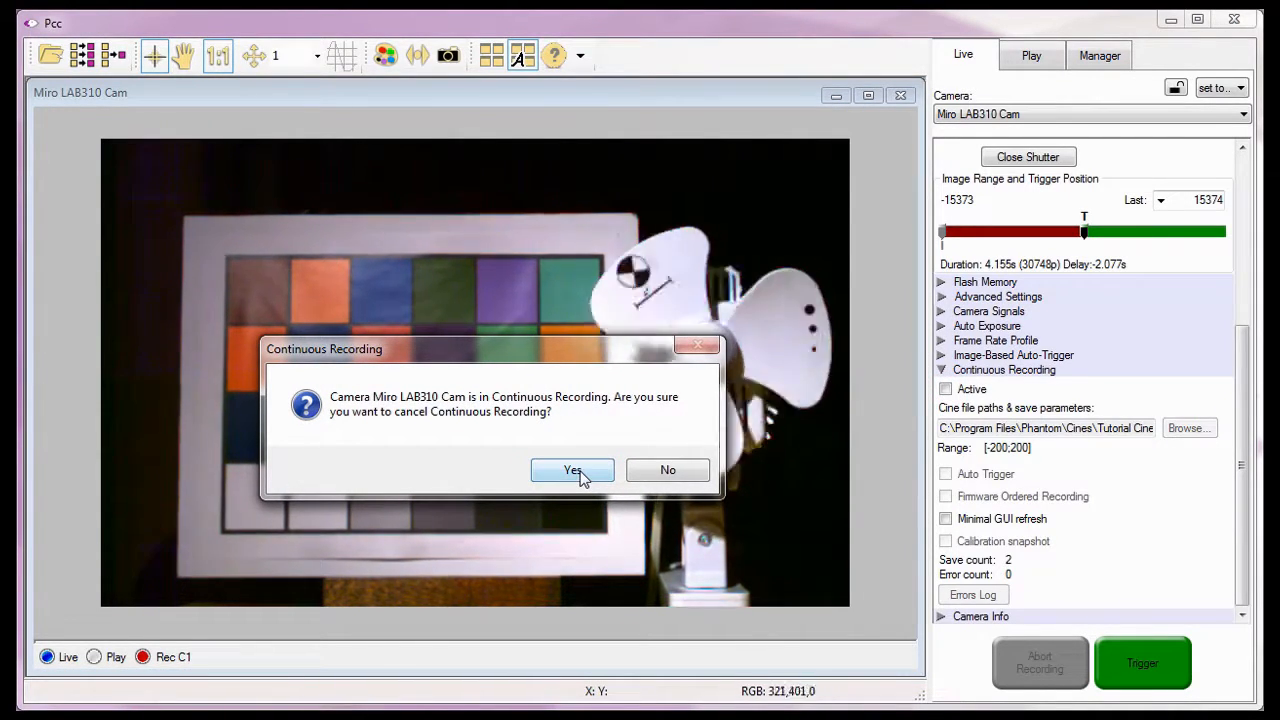
pyautogui.click(572, 470)
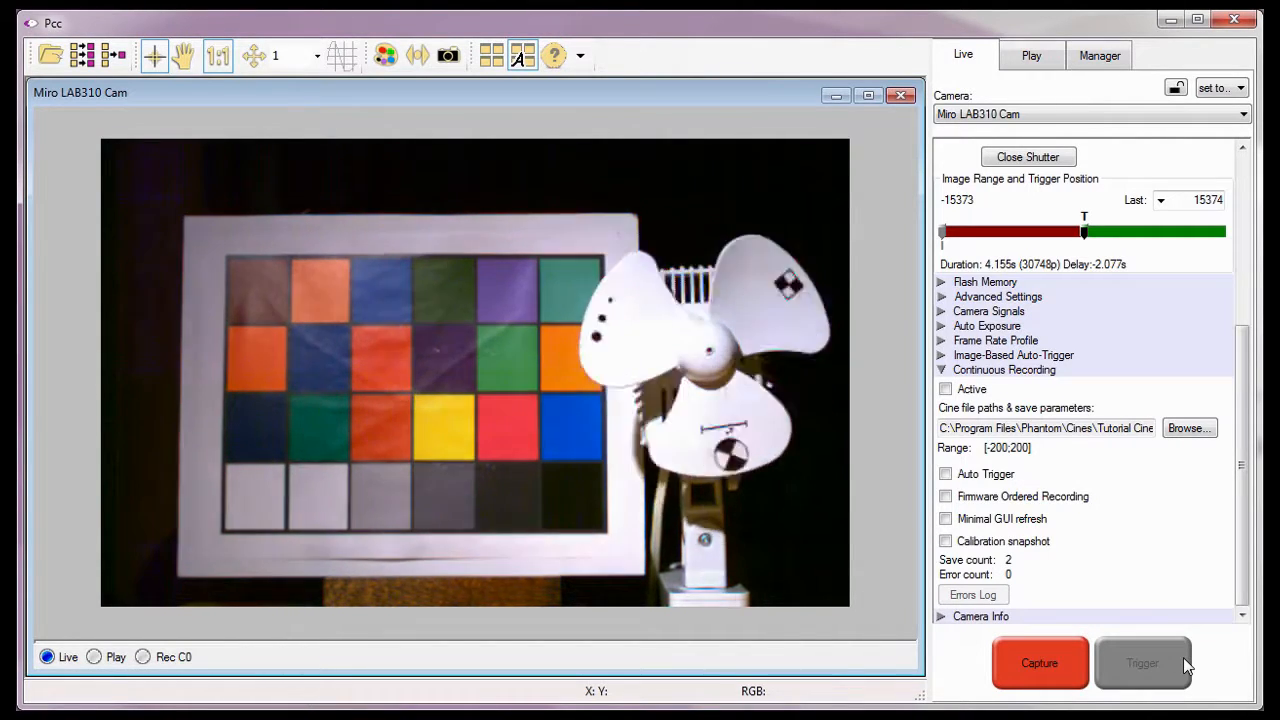
pyautogui.moveTo(195, 128)
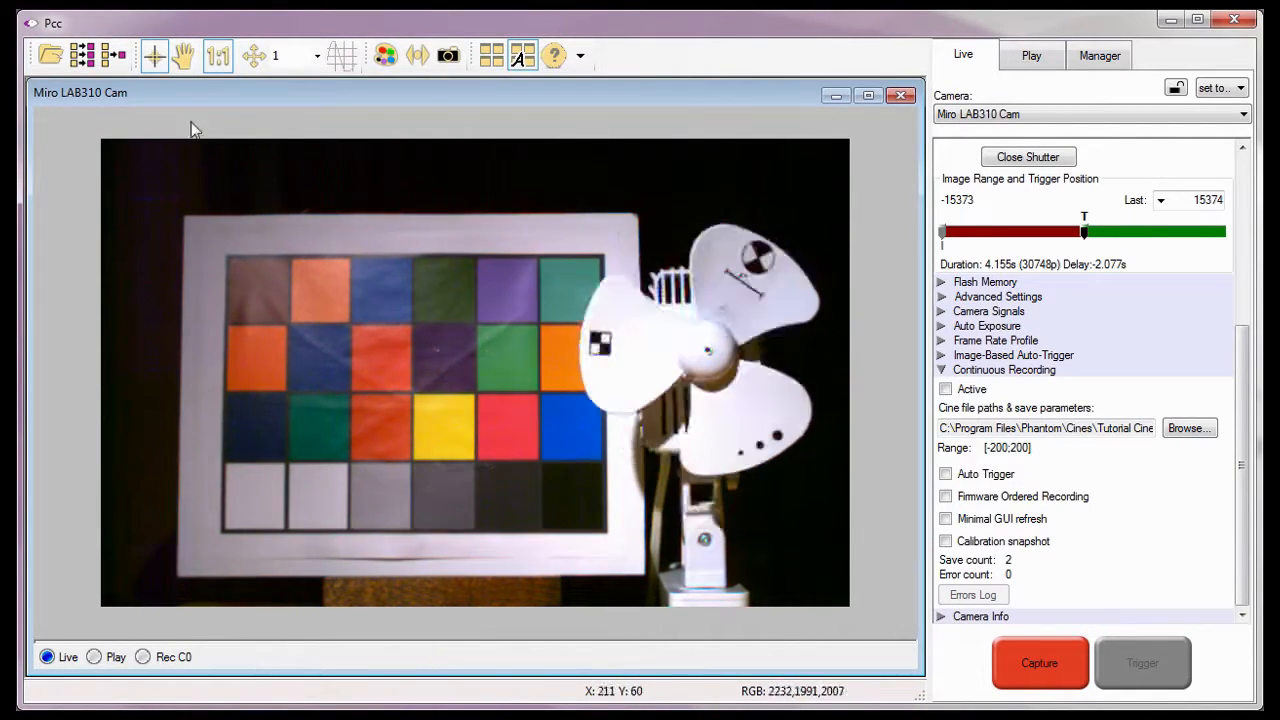
# - Open CRNATIVE0000.cine from the Tutorial Cines folder via the Open Cine dialog
pyautogui.click(50, 55)
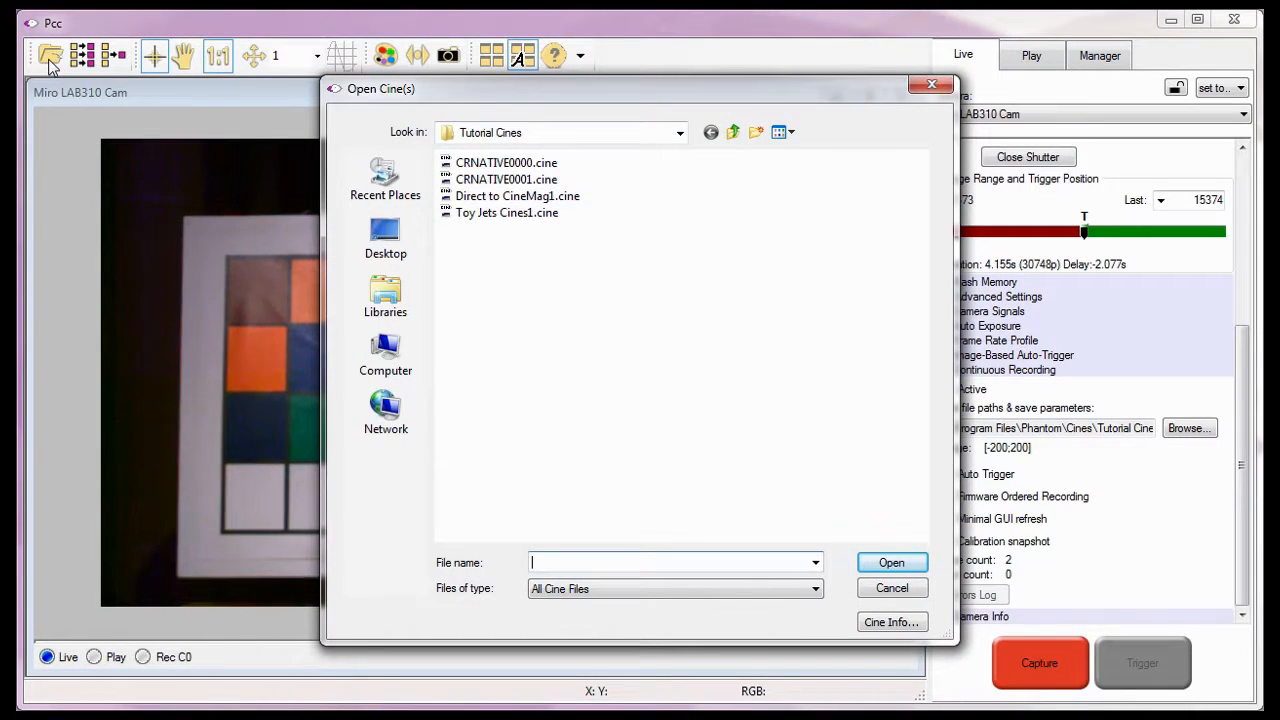
pyautogui.moveTo(428, 138)
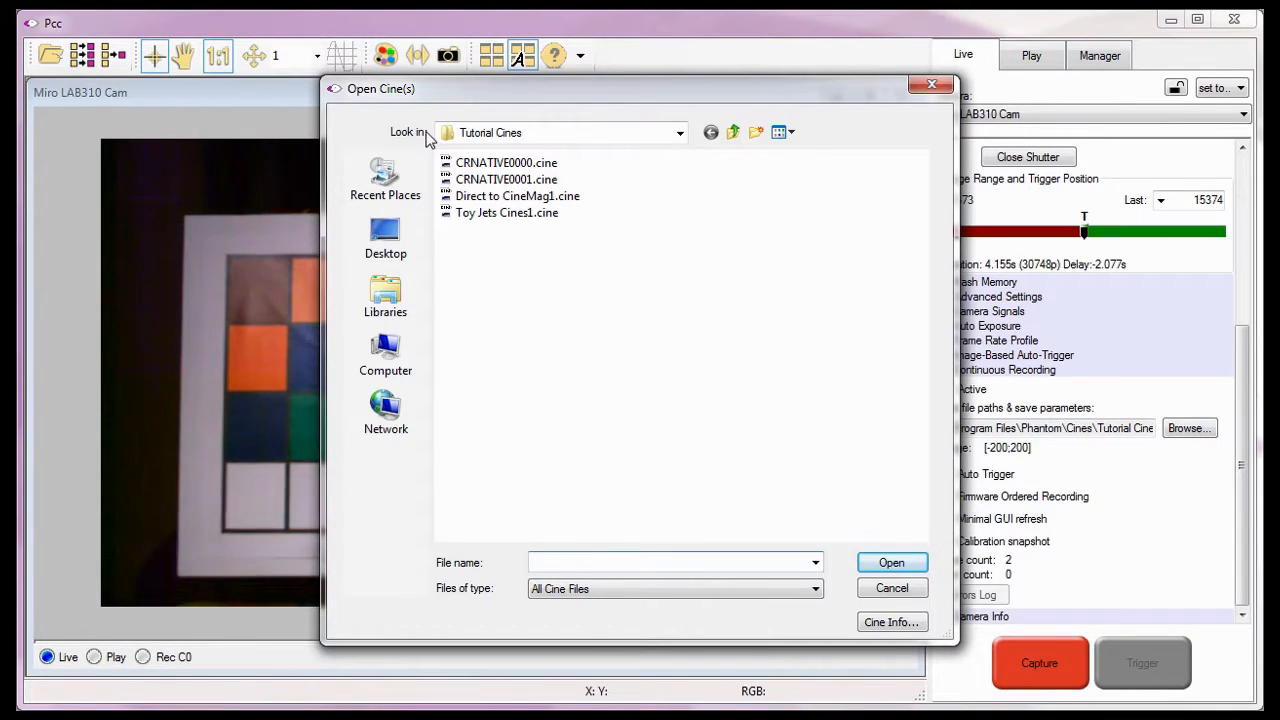
pyautogui.click(506, 162)
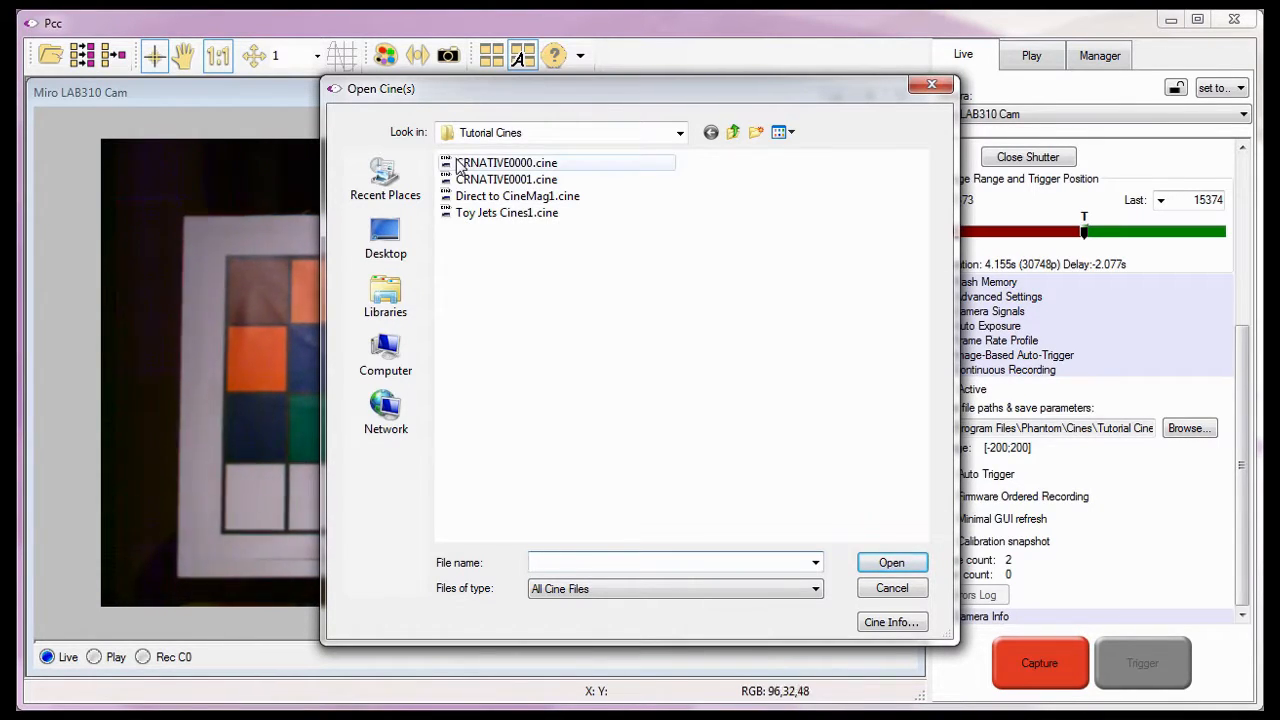
pyautogui.click(507, 179)
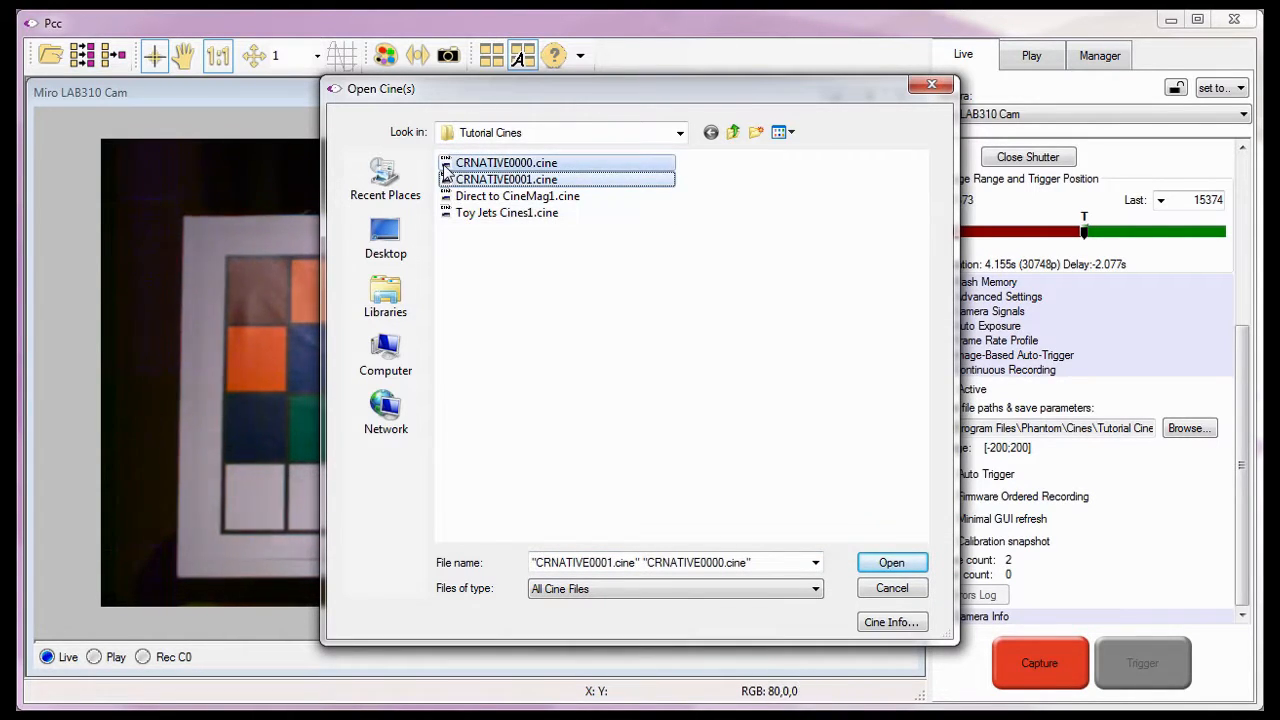
pyautogui.click(506, 162)
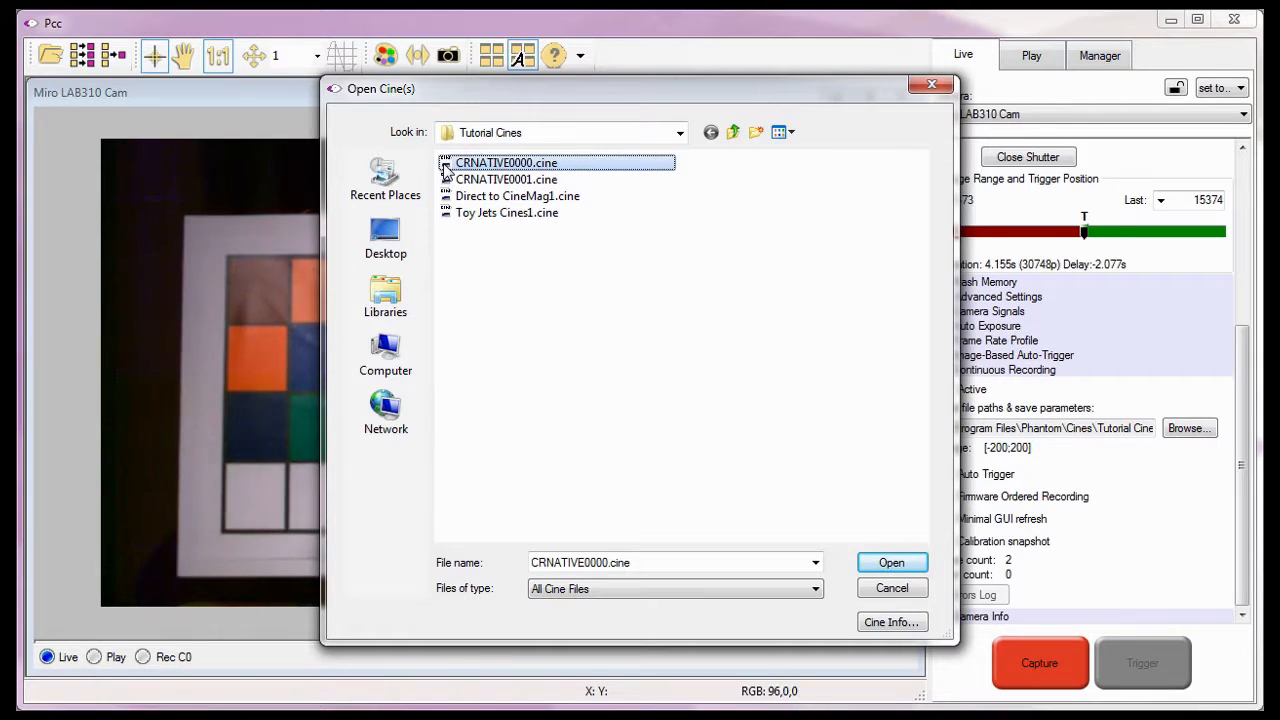
pyautogui.click(888, 561)
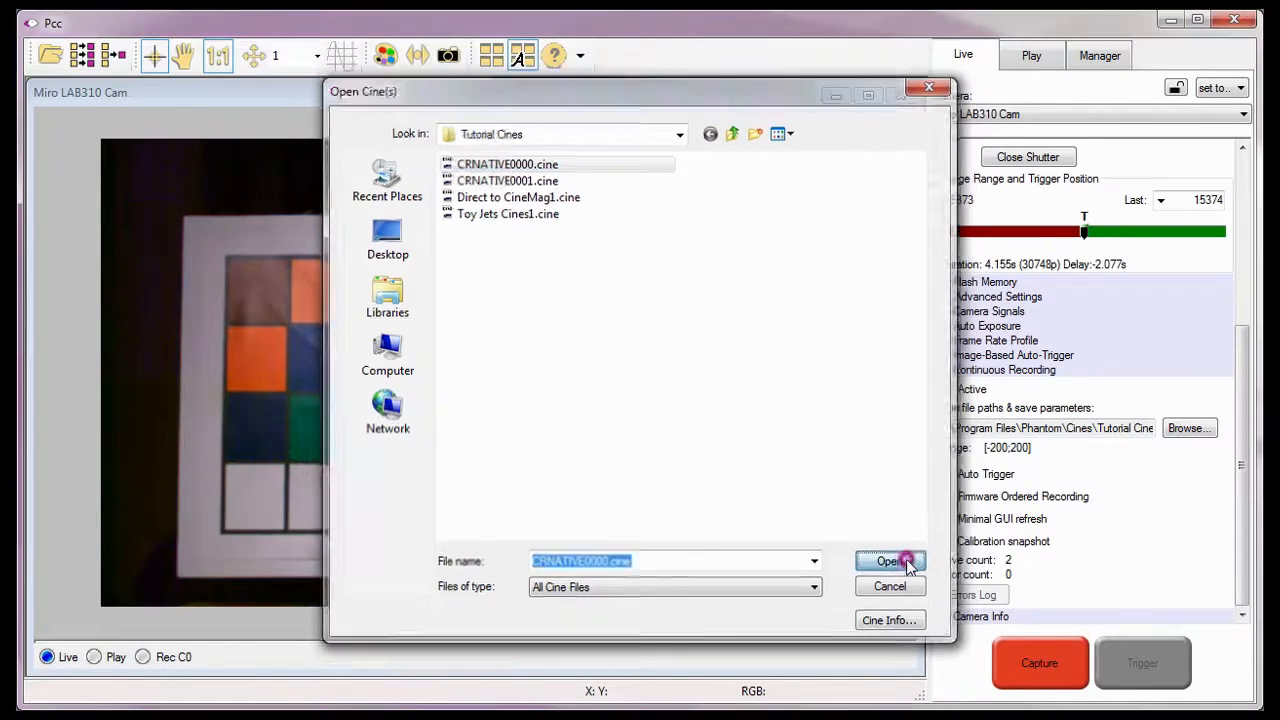
# - Load CRNATIVE0000 in the Play tab and play it forward through frames -200 to 200
pyautogui.click(884, 561)
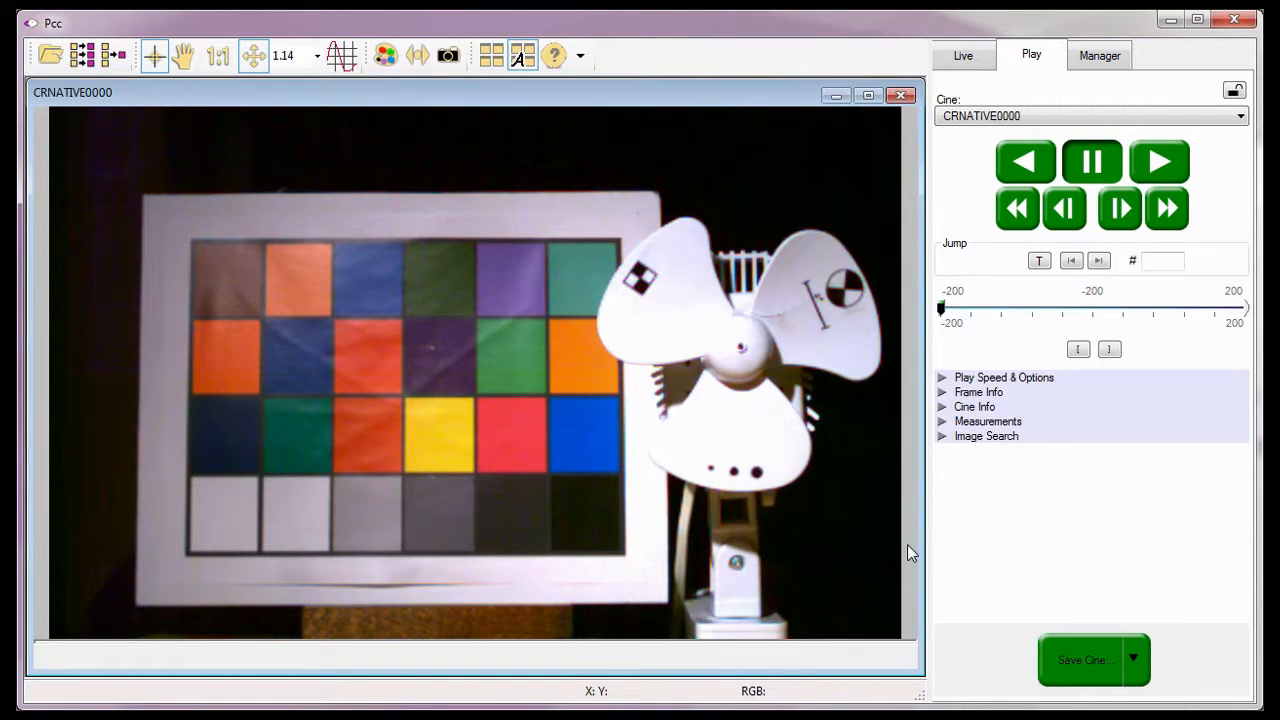
pyautogui.moveTo(167, 138)
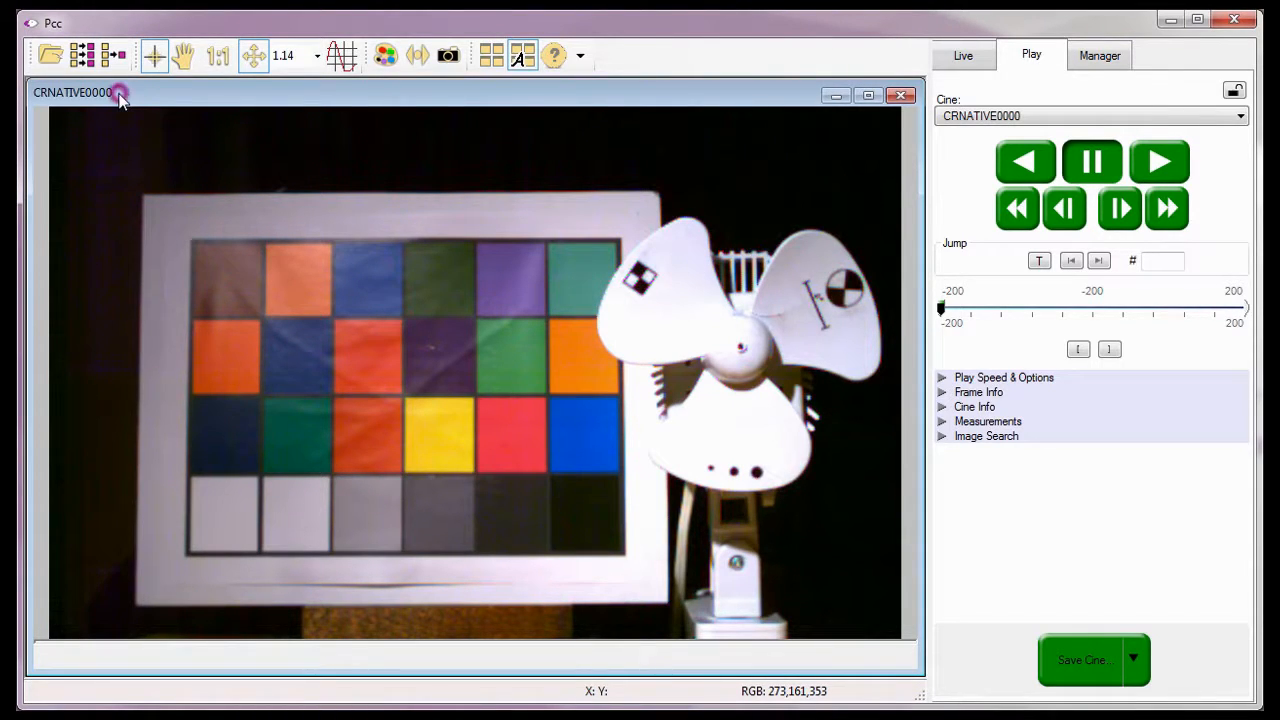
pyautogui.moveTo(1035, 73)
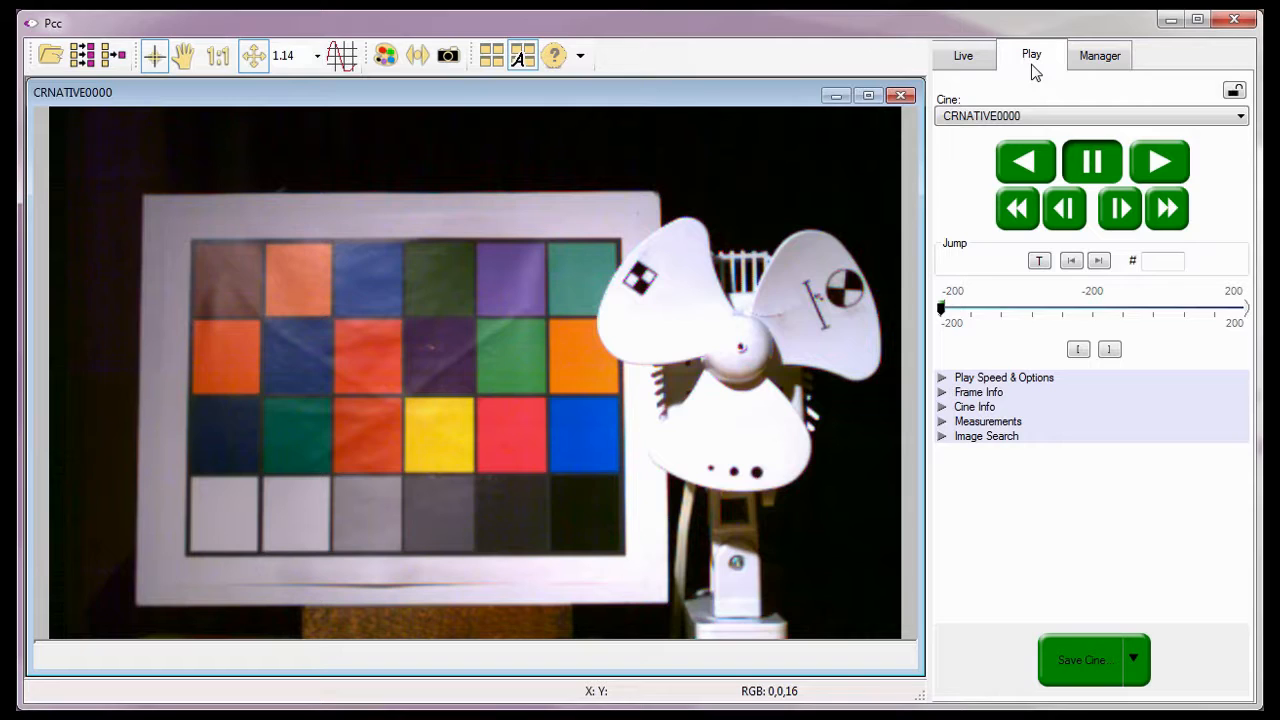
pyautogui.moveTo(953, 344)
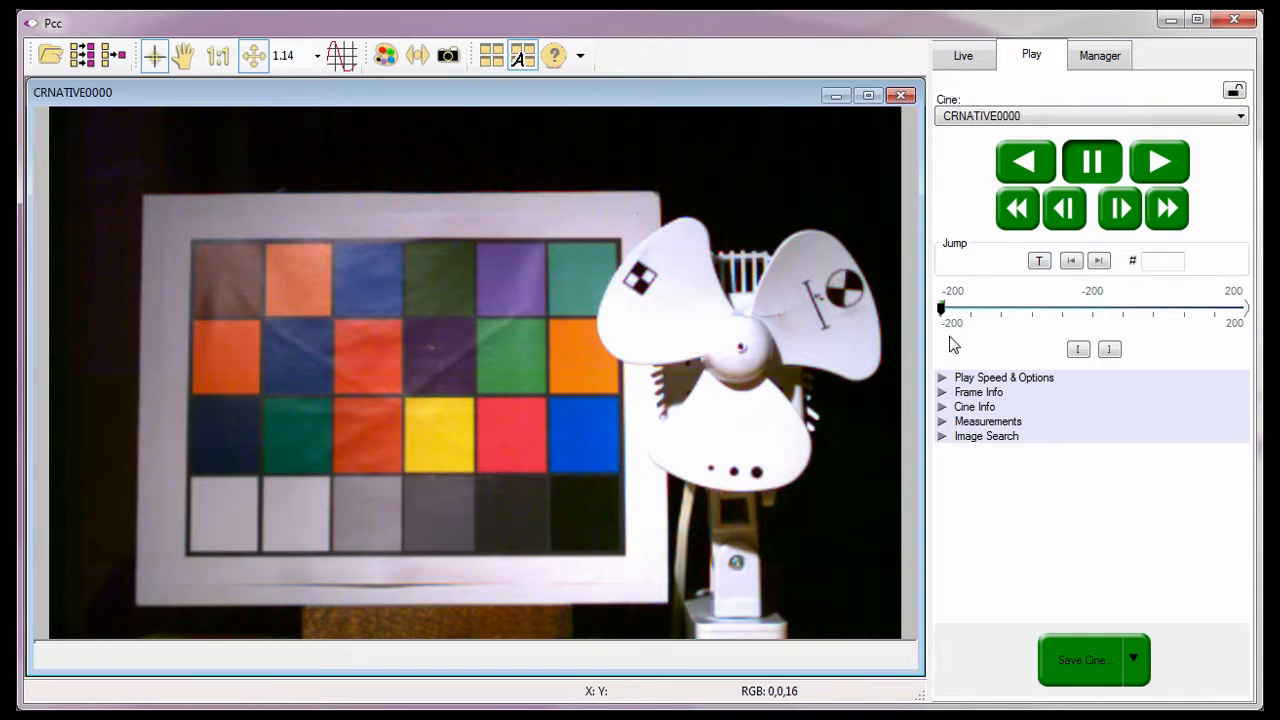
pyautogui.moveTo(1240, 344)
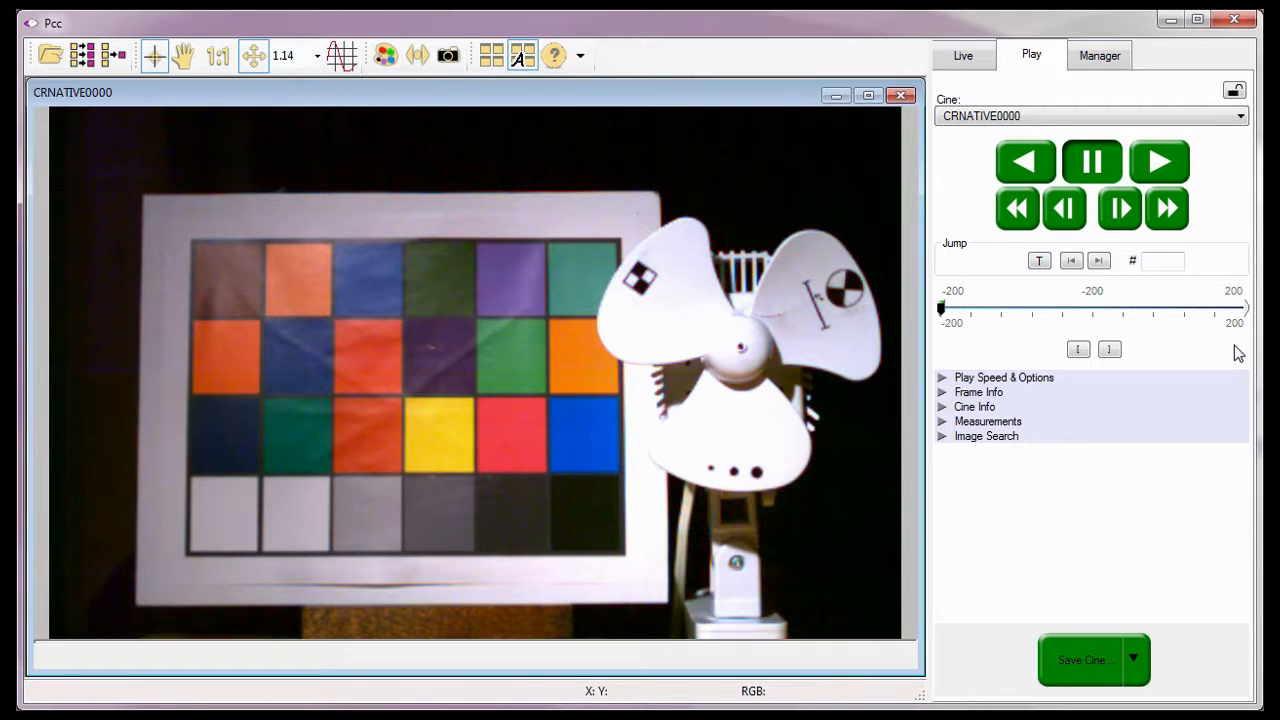
pyautogui.click(1159, 161)
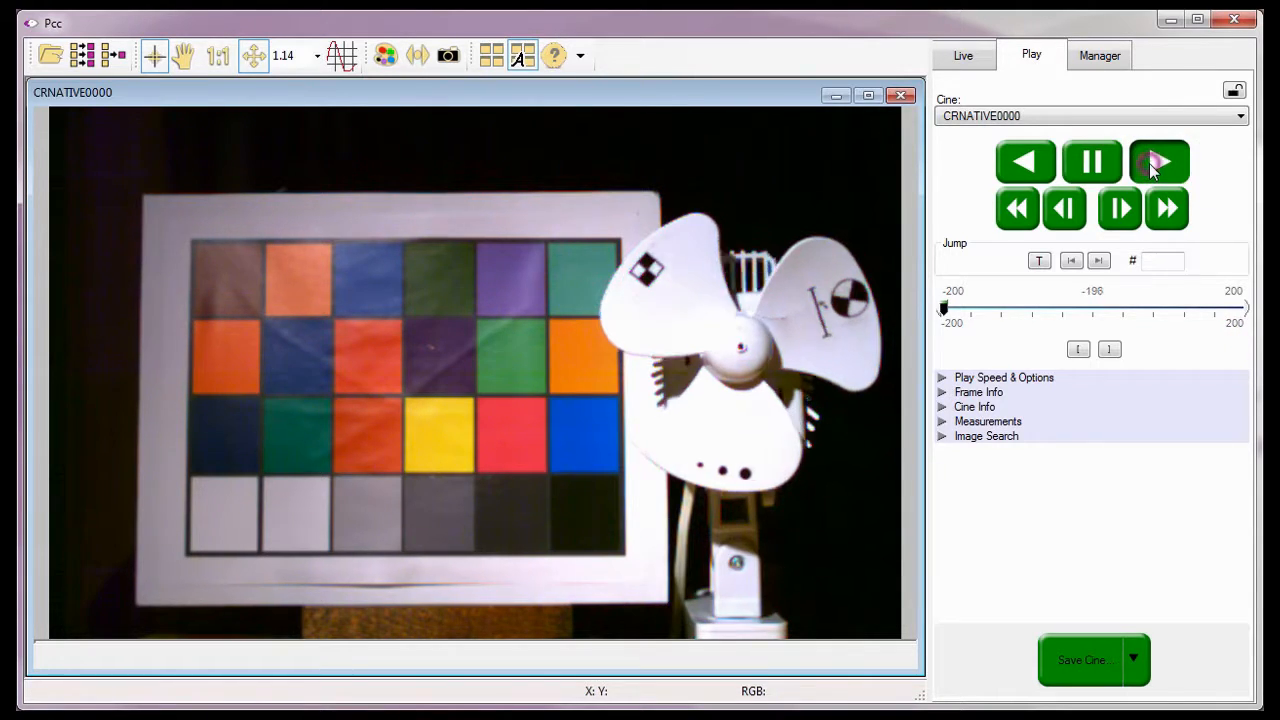
pyautogui.click(1158, 161)
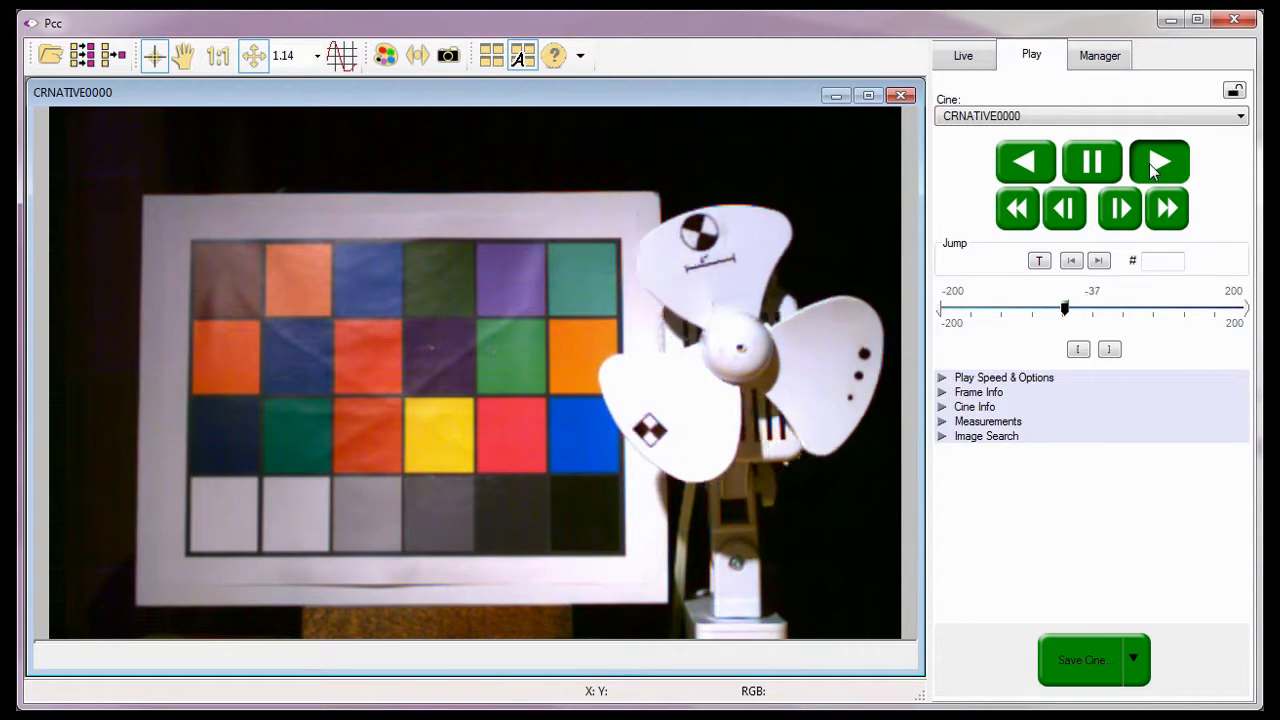
pyautogui.click(1159, 161)
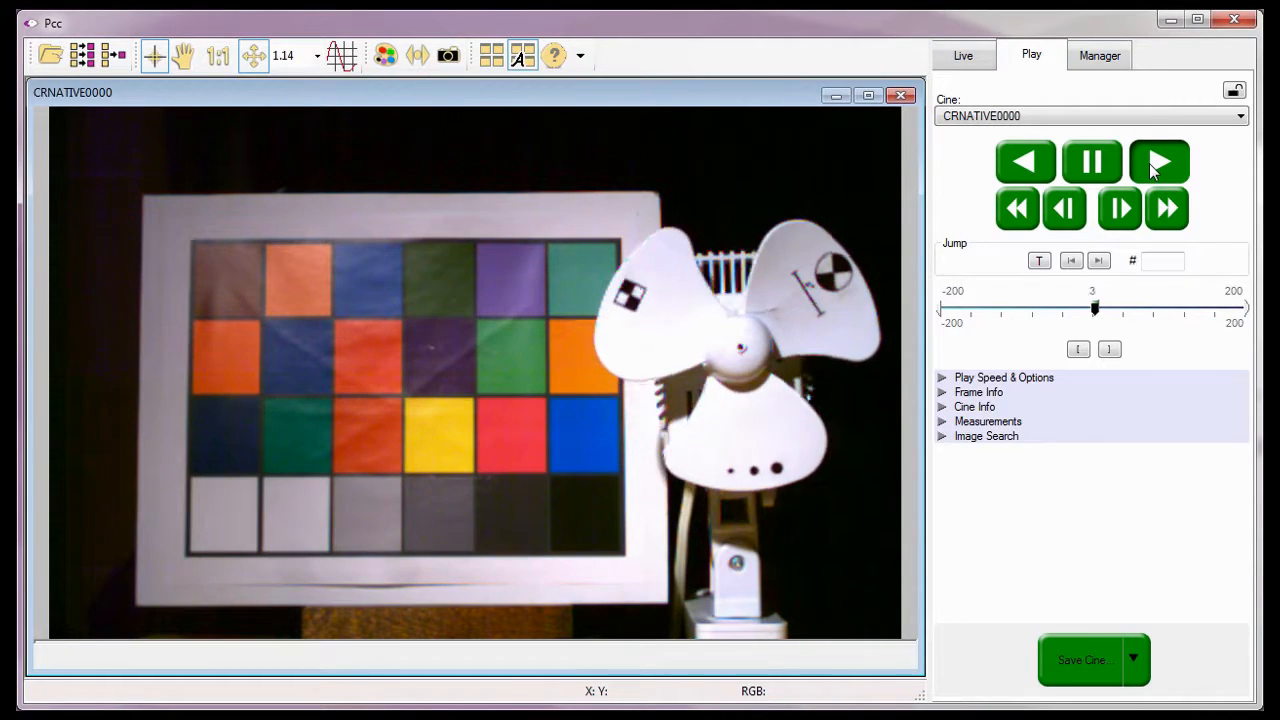
pyautogui.click(1159, 161)
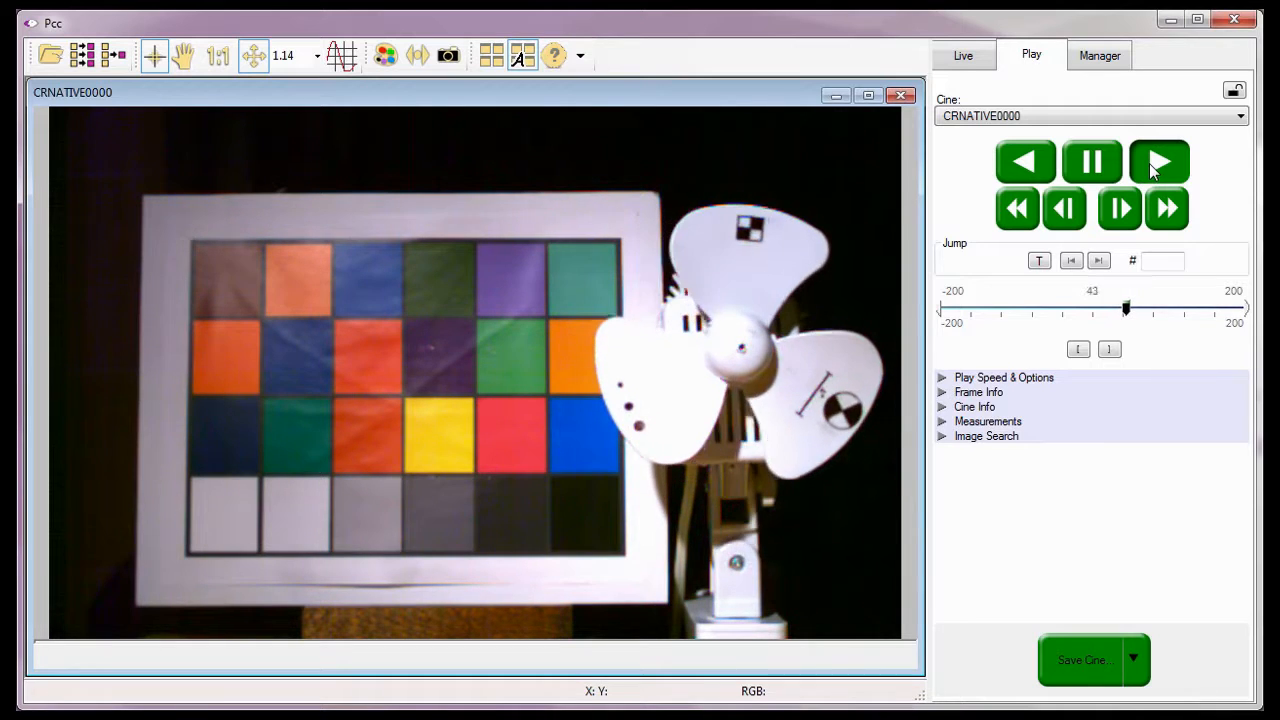